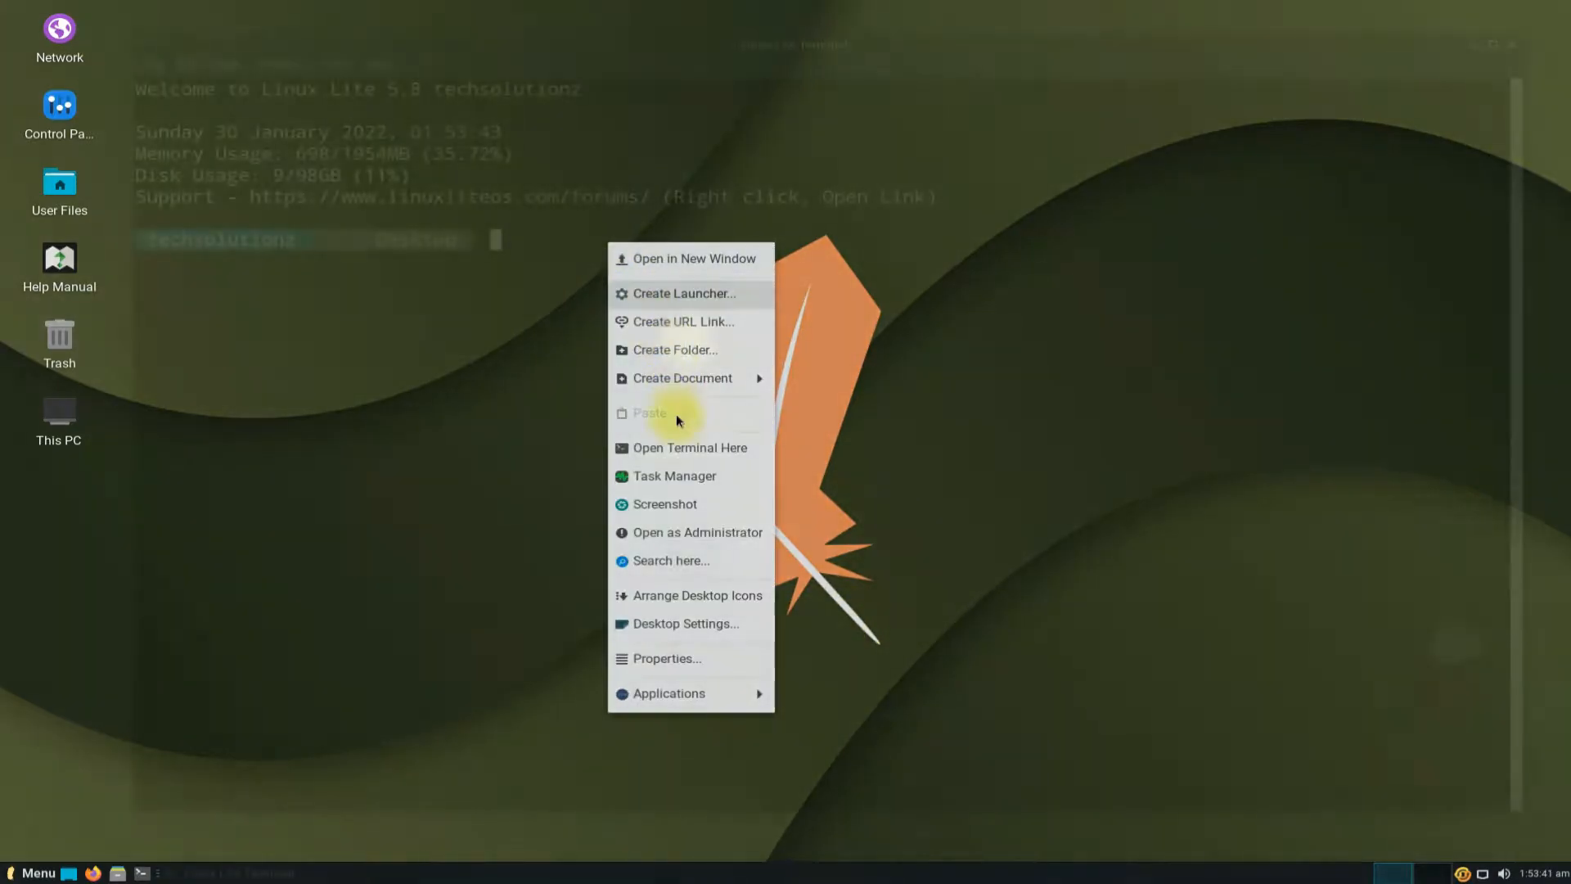
Clear the terminal and refresh the package lists with sudo apt update
{"action": "left_click", "coordinate": [689, 446]}
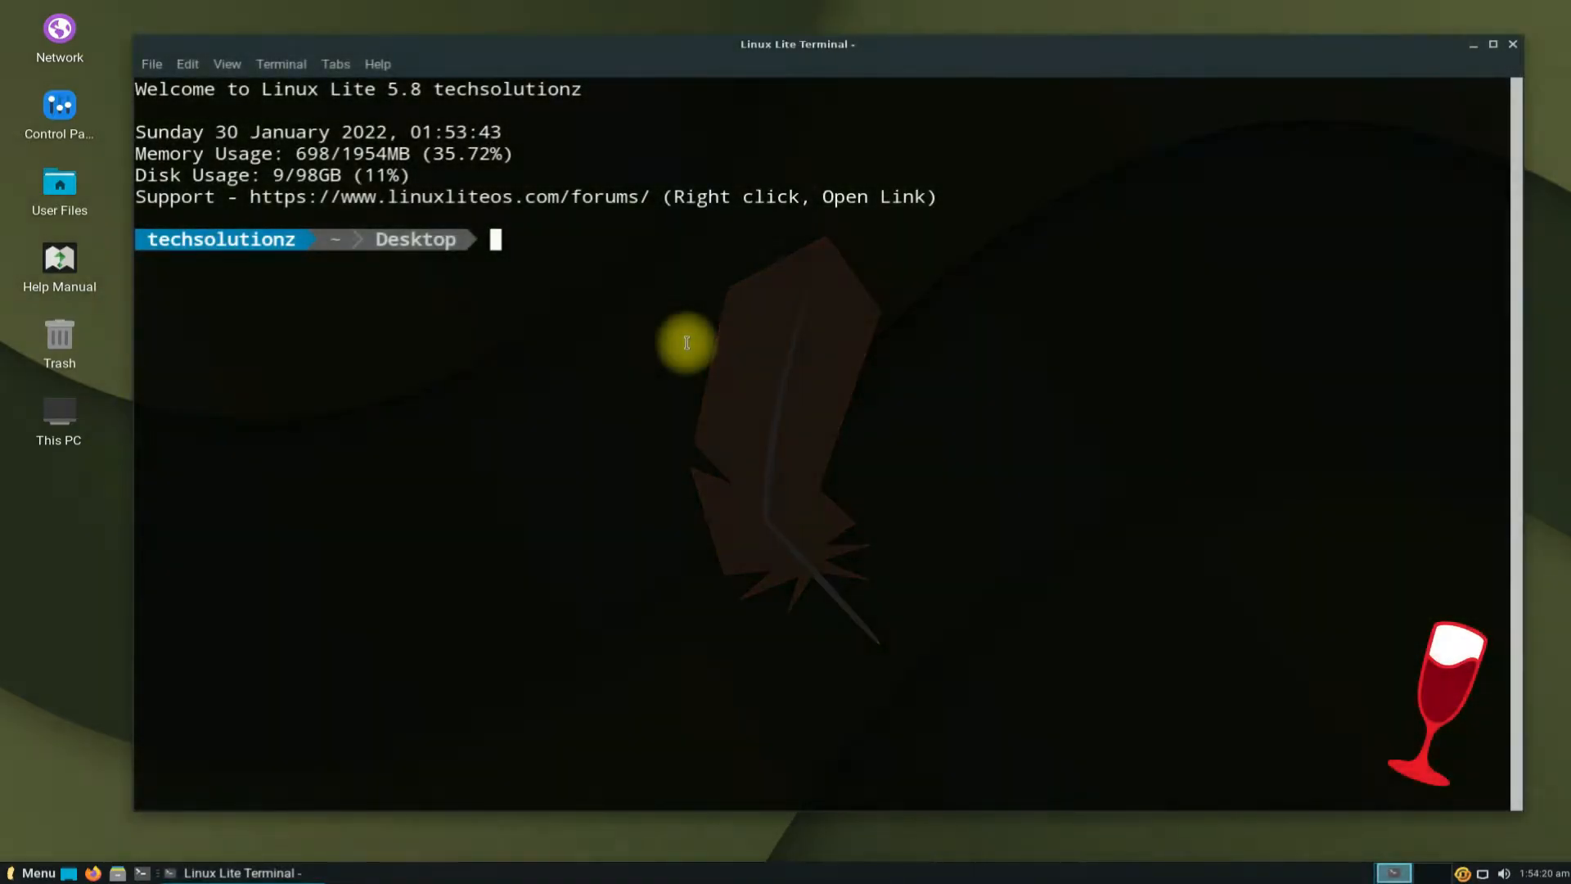
{"action": "type", "text": "clear"}
{"action": "type", "text": "sudo apt update"}
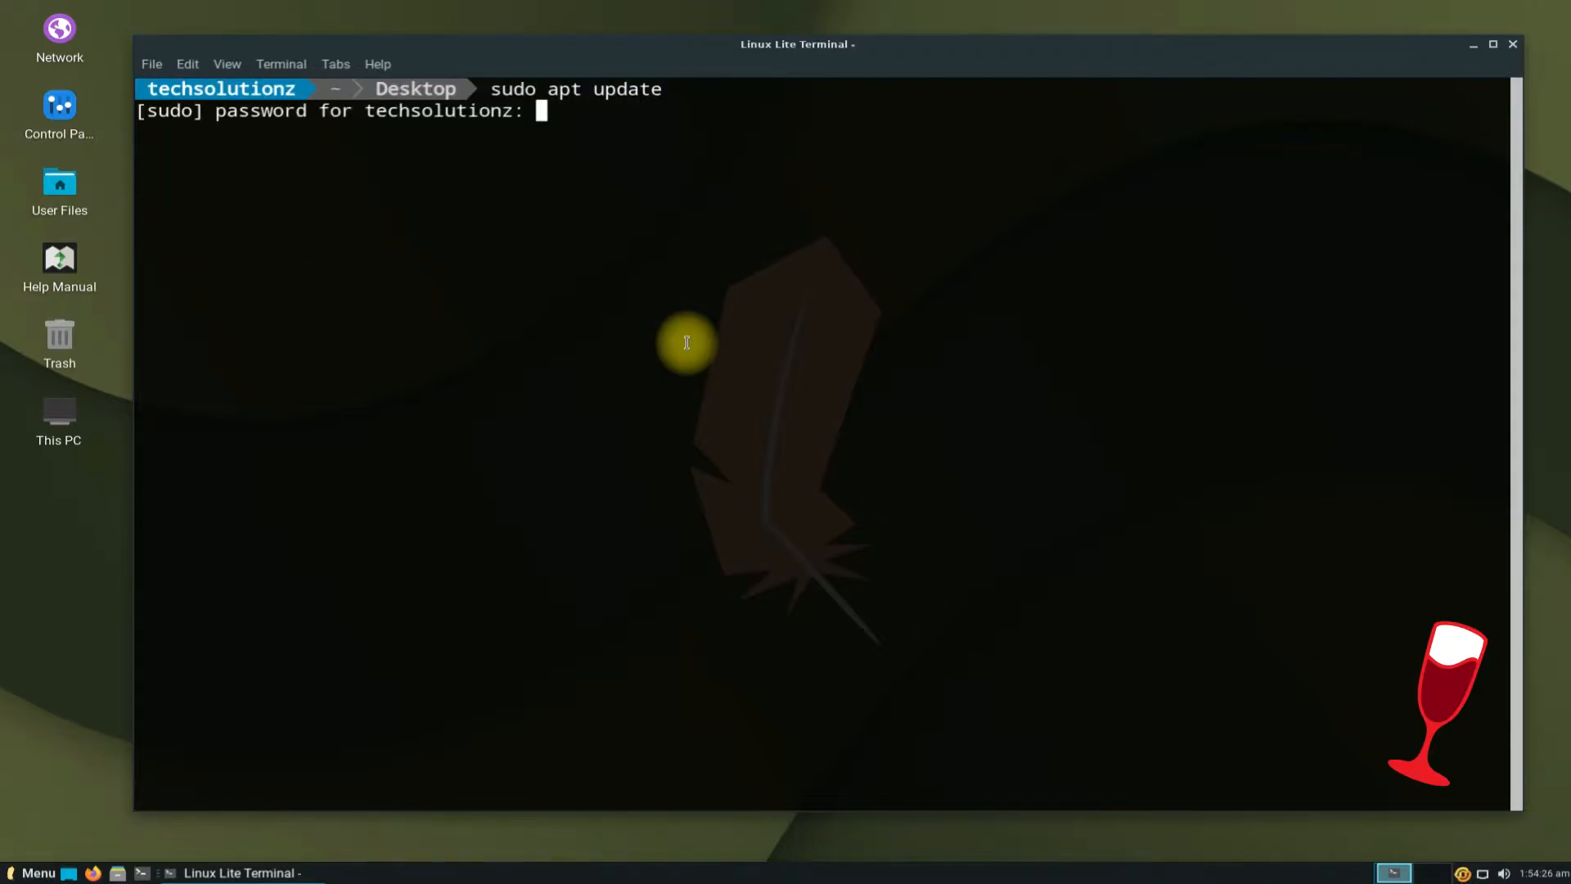
{"action": "key", "text": "Return"}
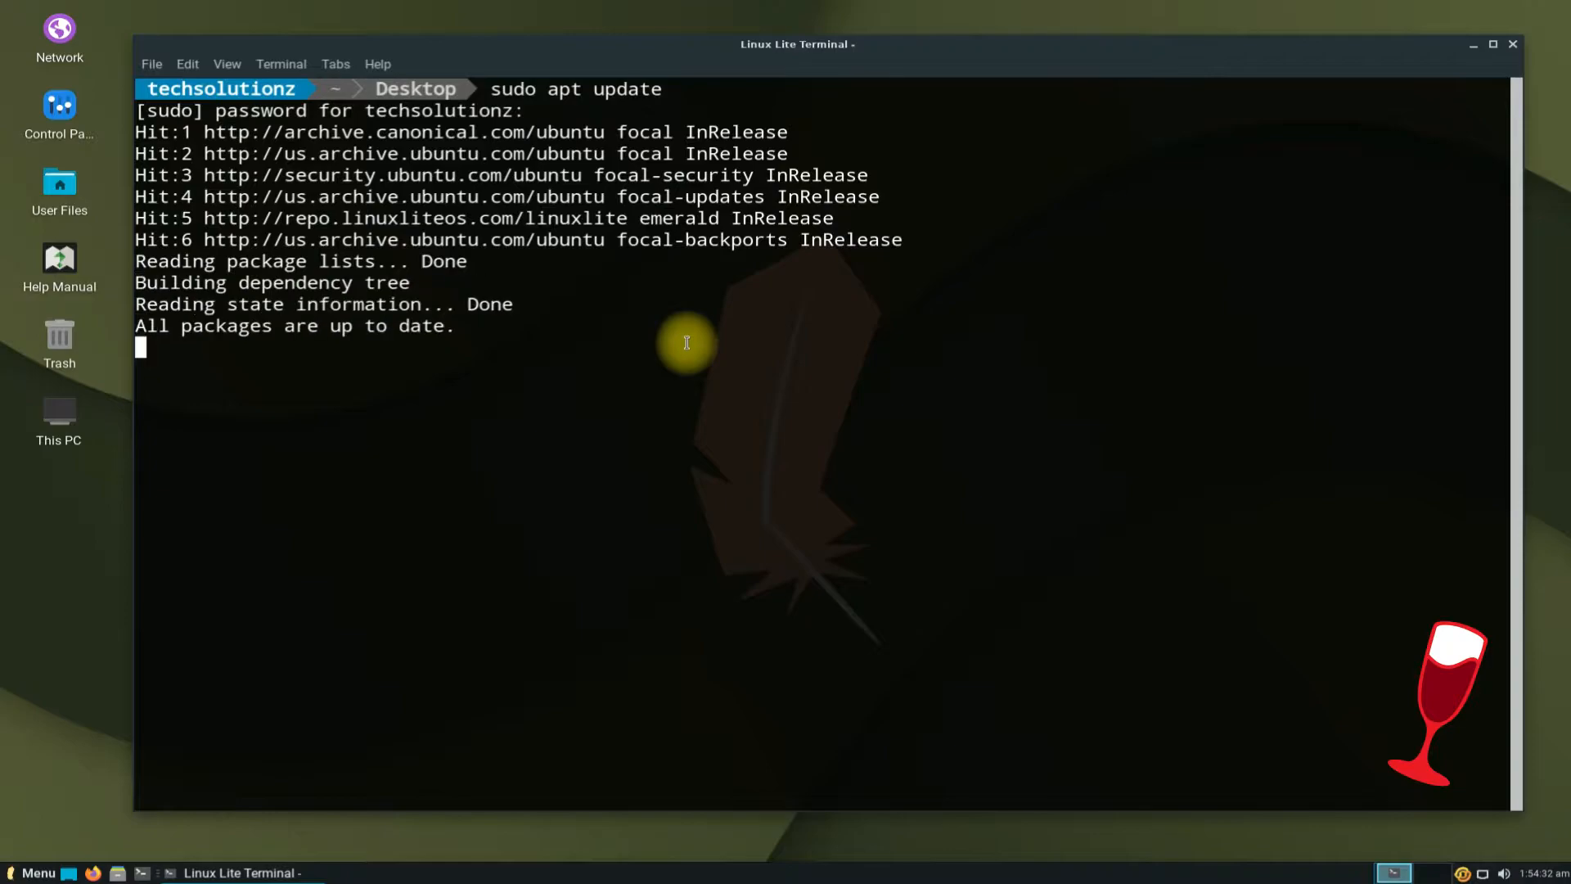
{"action": "type", "text": "c"}
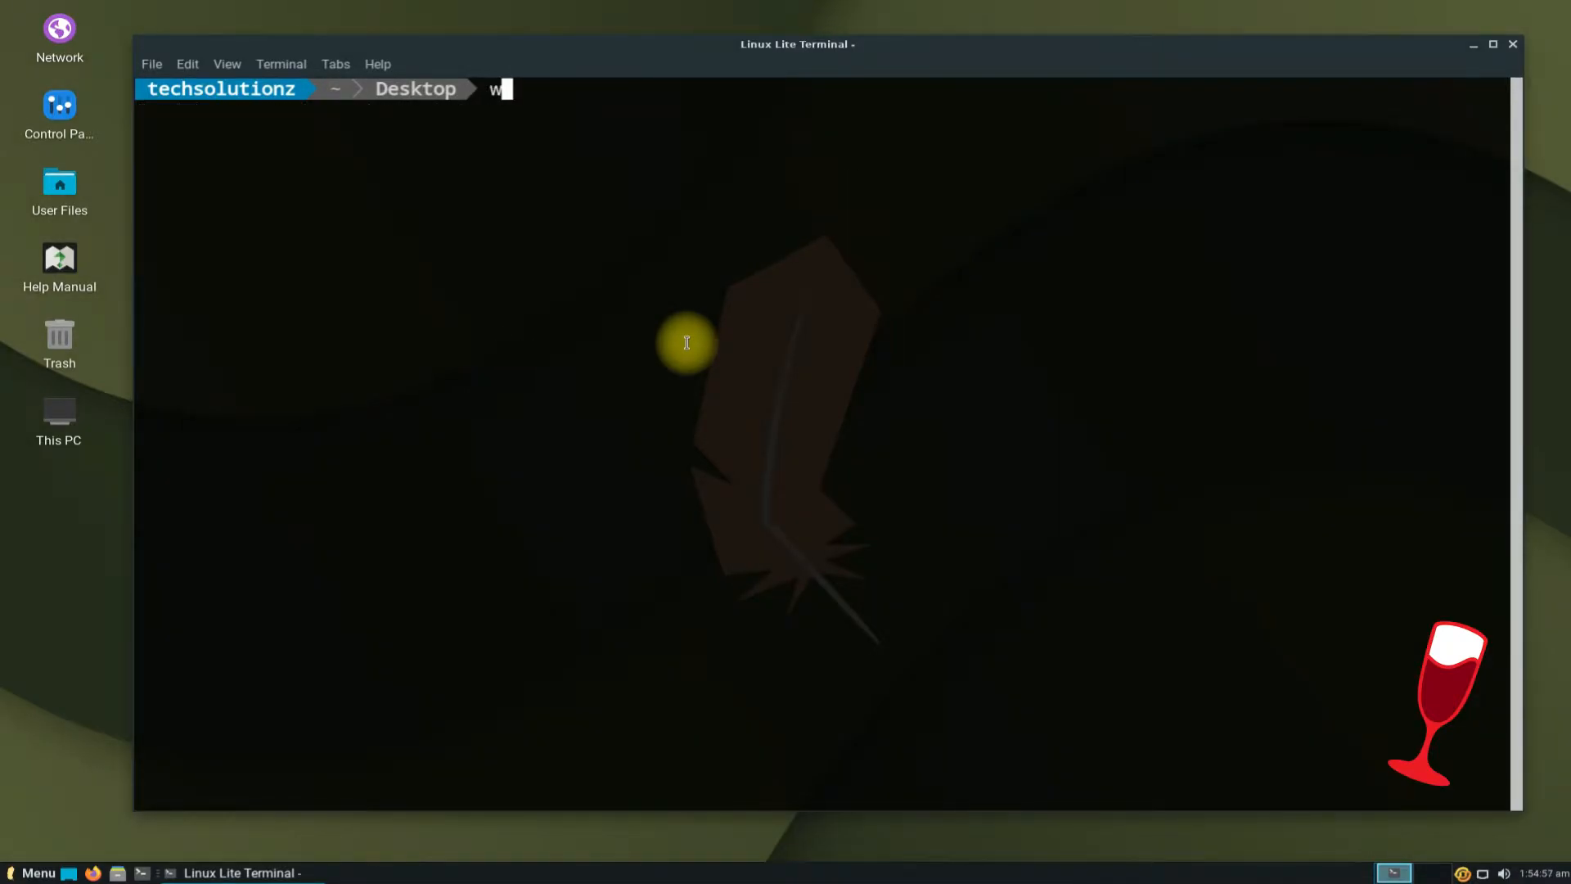
Download winehq.key with wget and enter the gpg --dearmor command to trust it
{"action": "type", "text": "get -"}
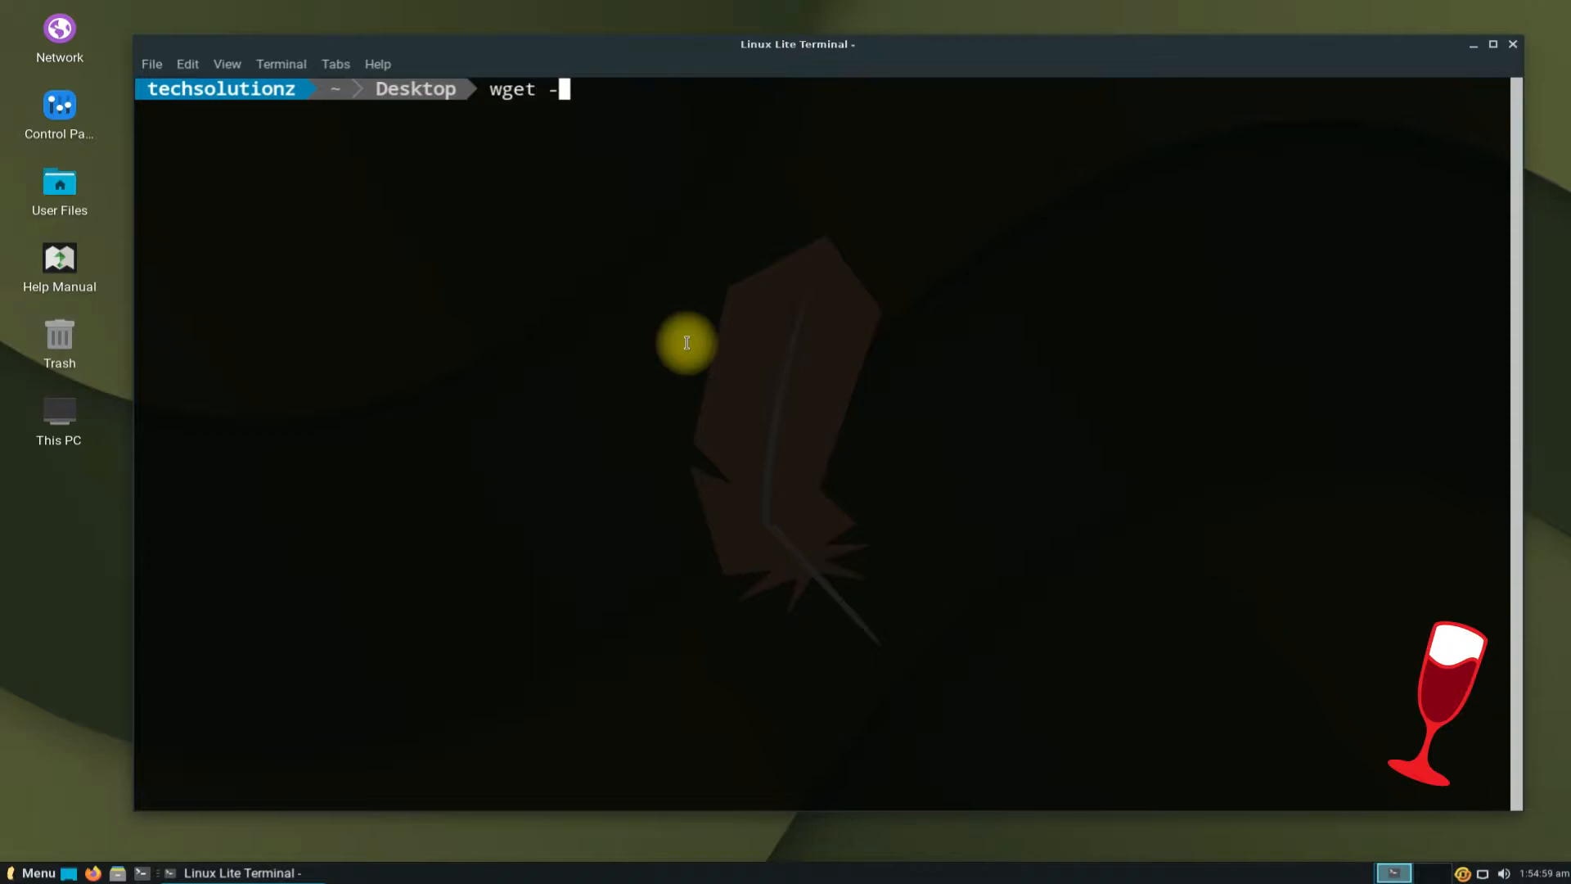
{"action": "type", "text": "nc https"}
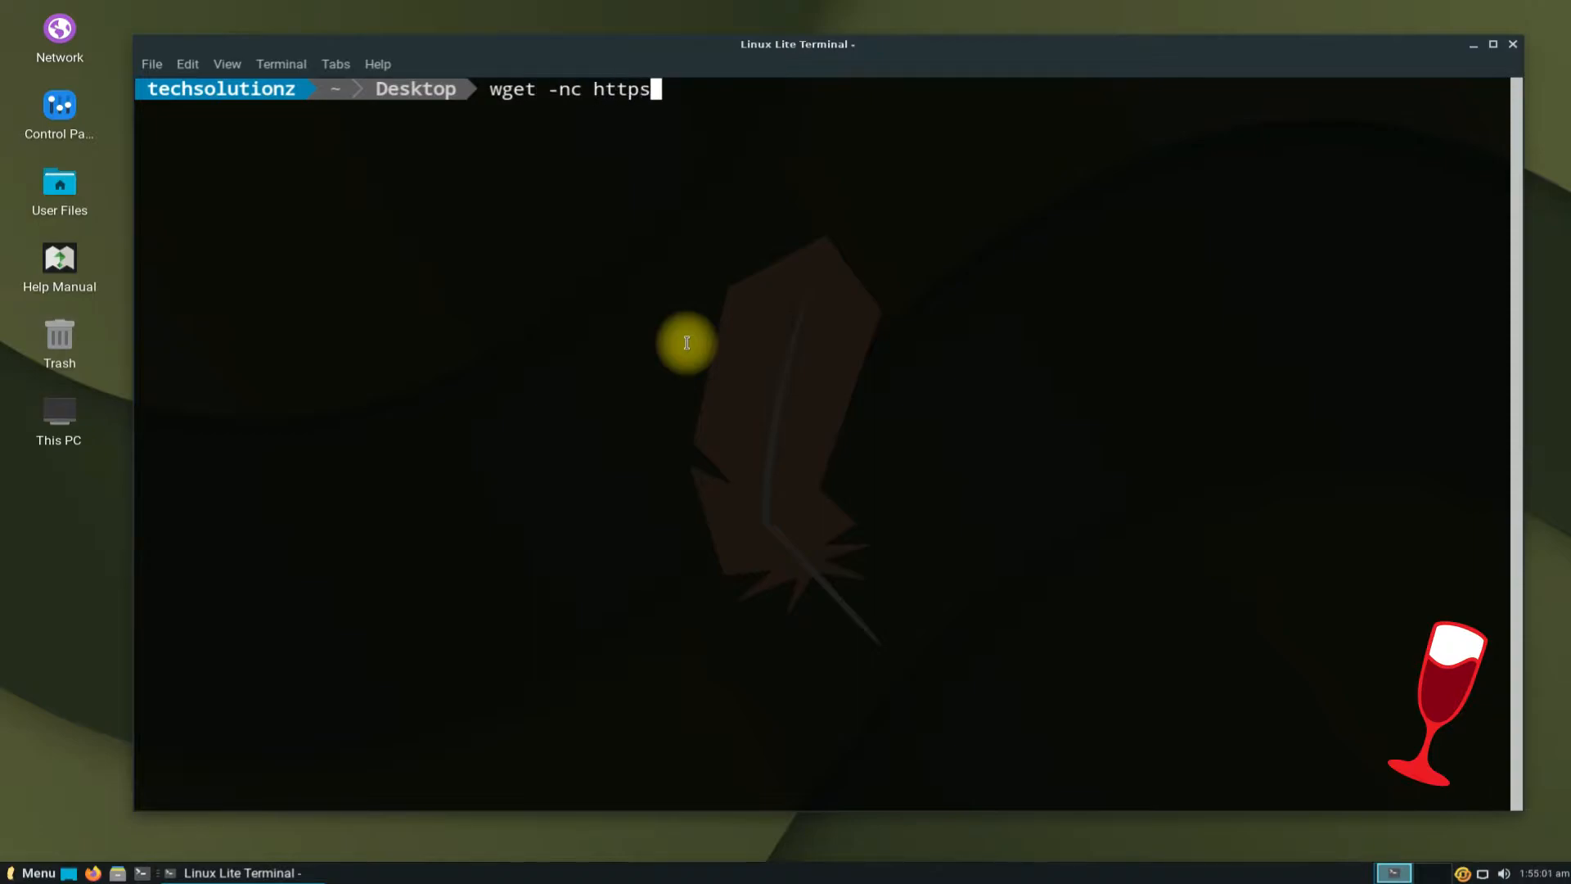
{"action": "type", "text": "://d"}
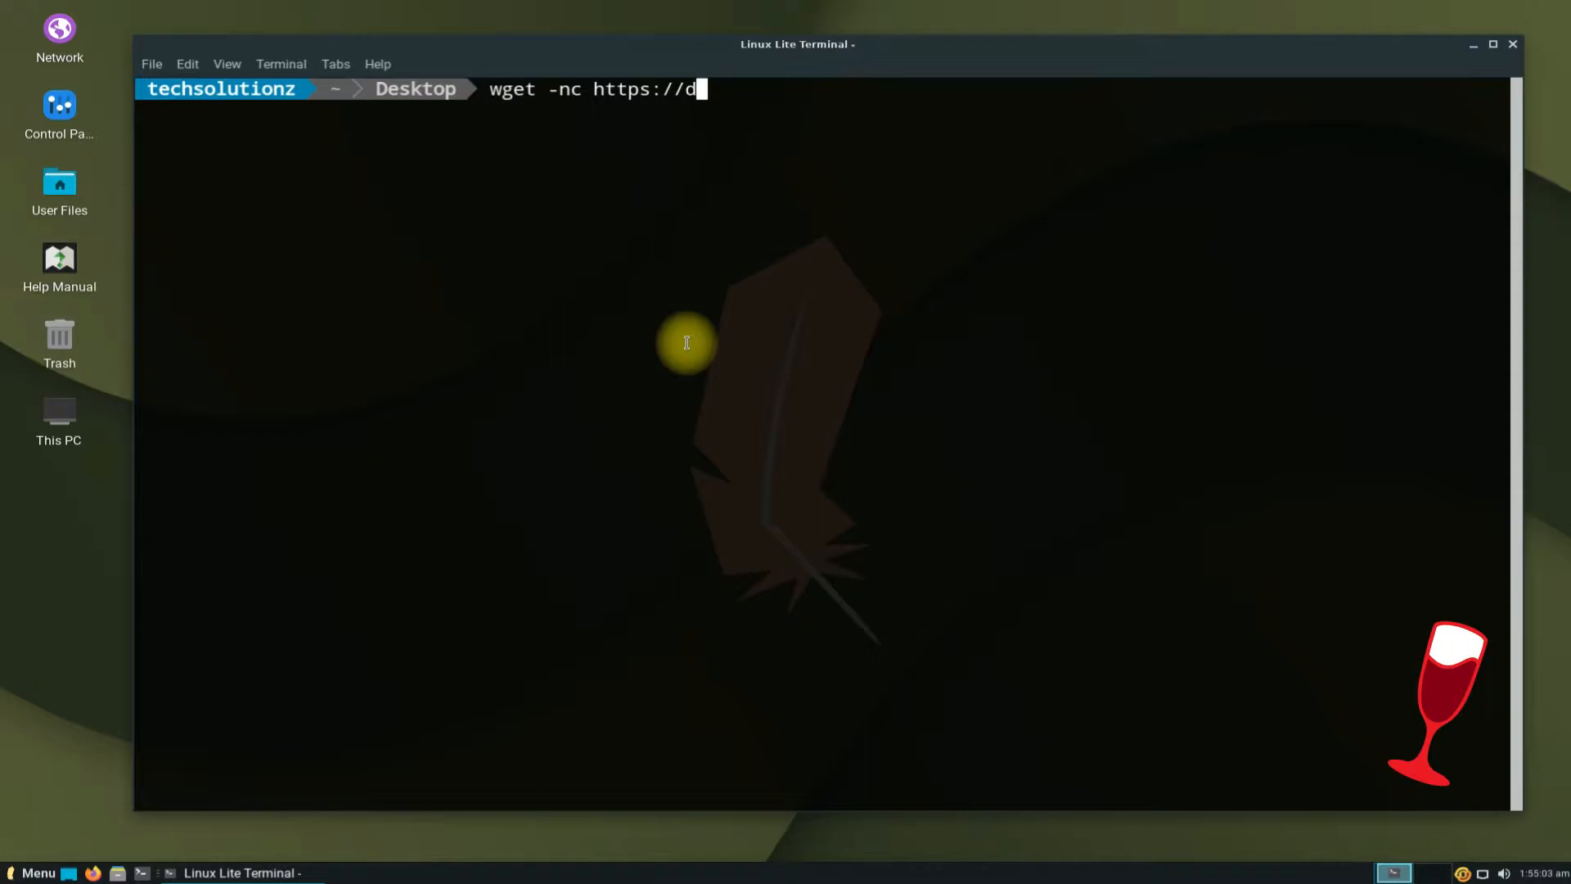
{"action": "type", "text": "l.winehq.or"}
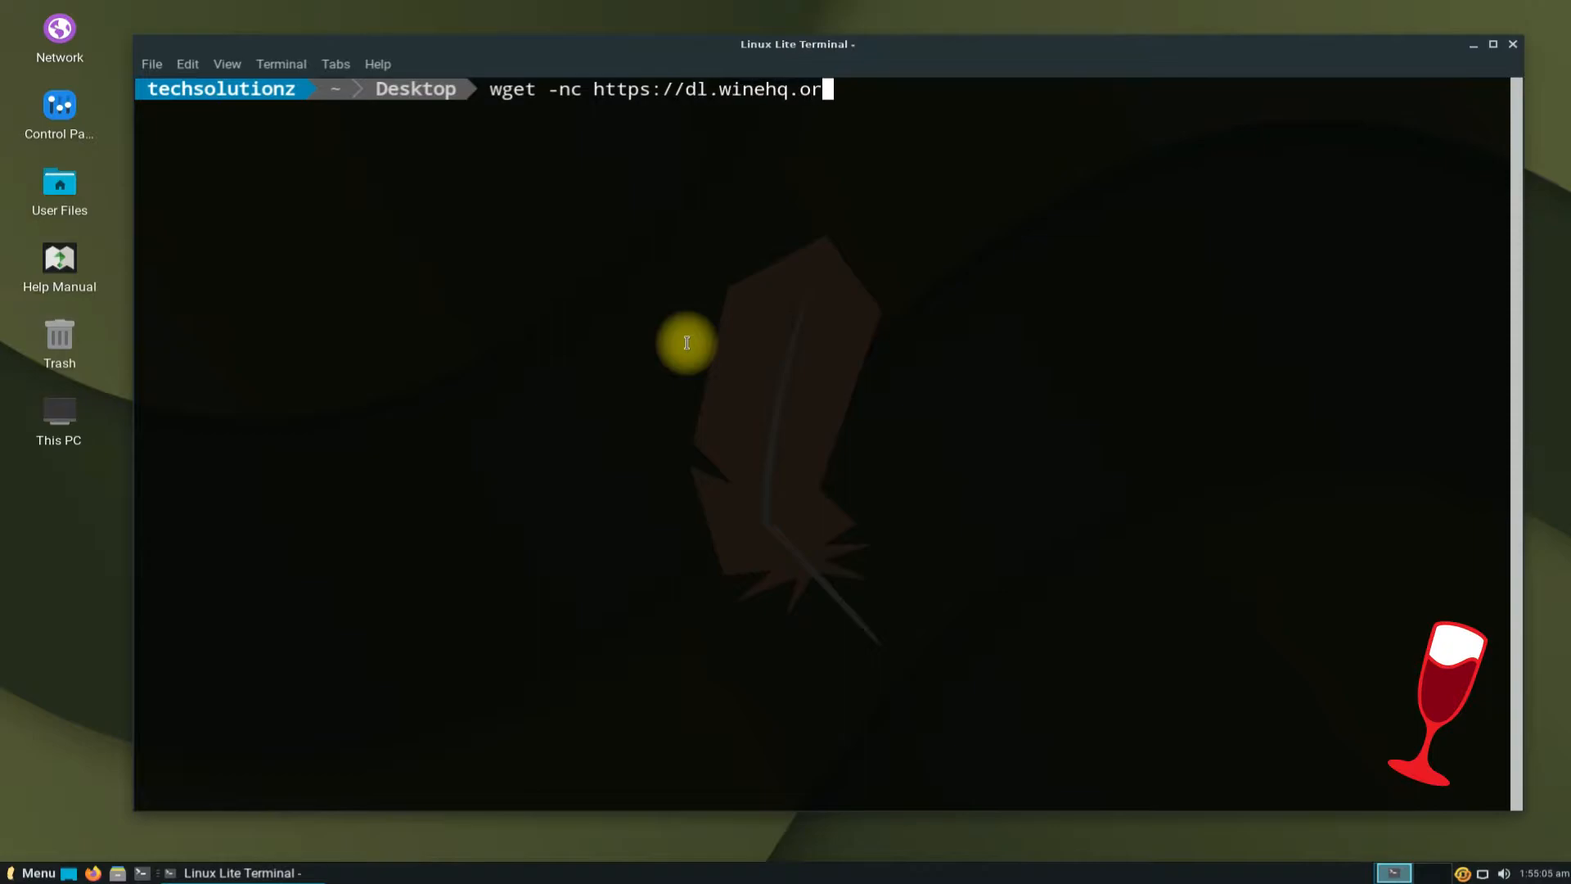
{"action": "type", "text": "/wi"}
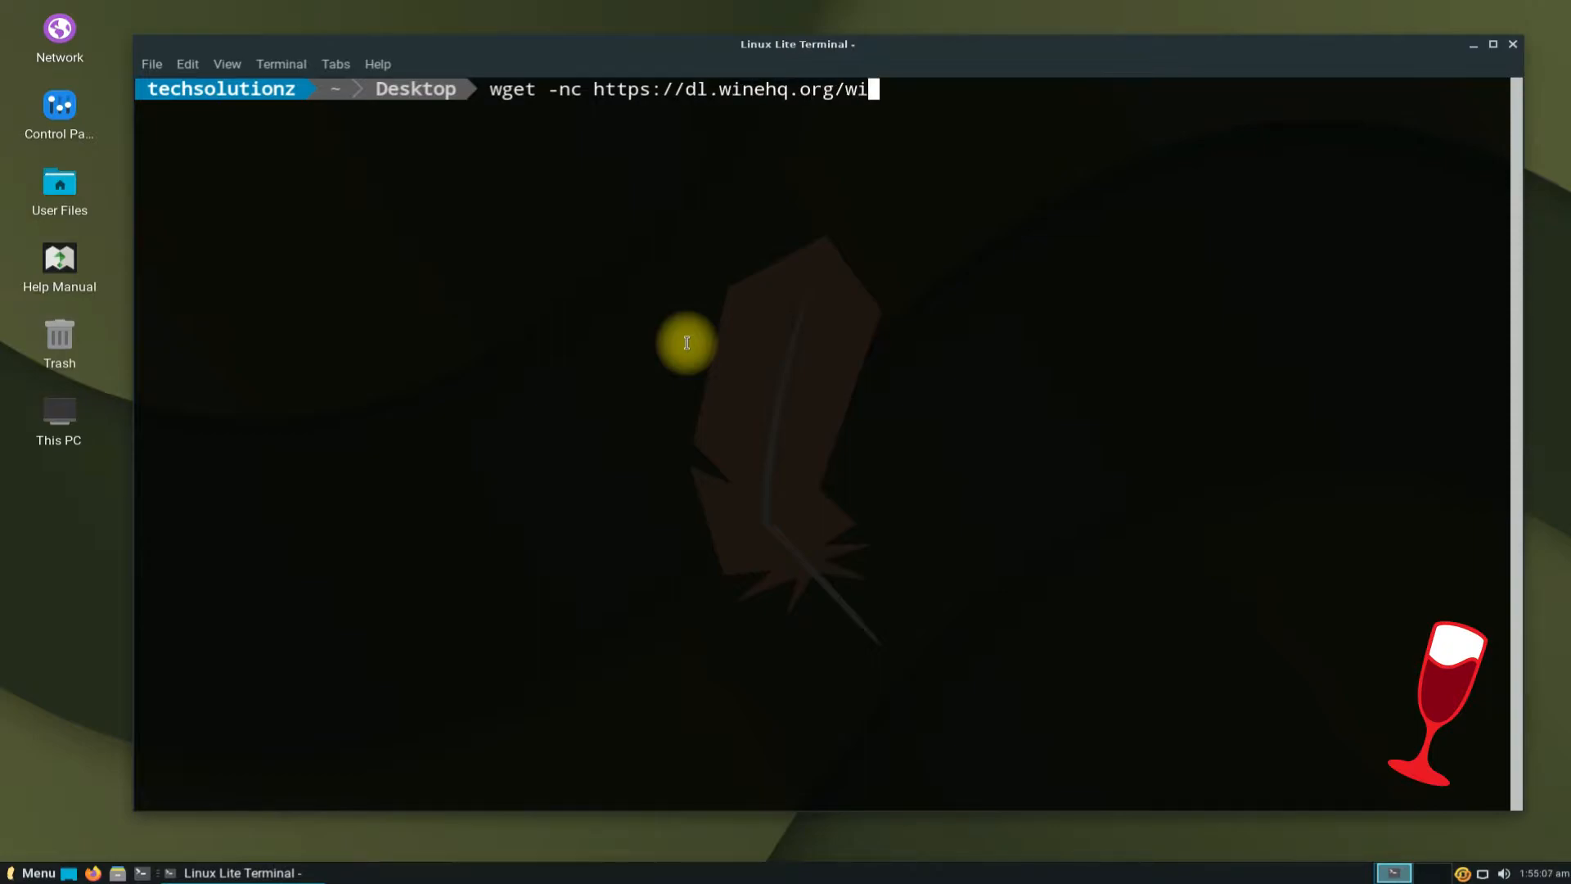
{"action": "type", "text": "ne-builds/w"}
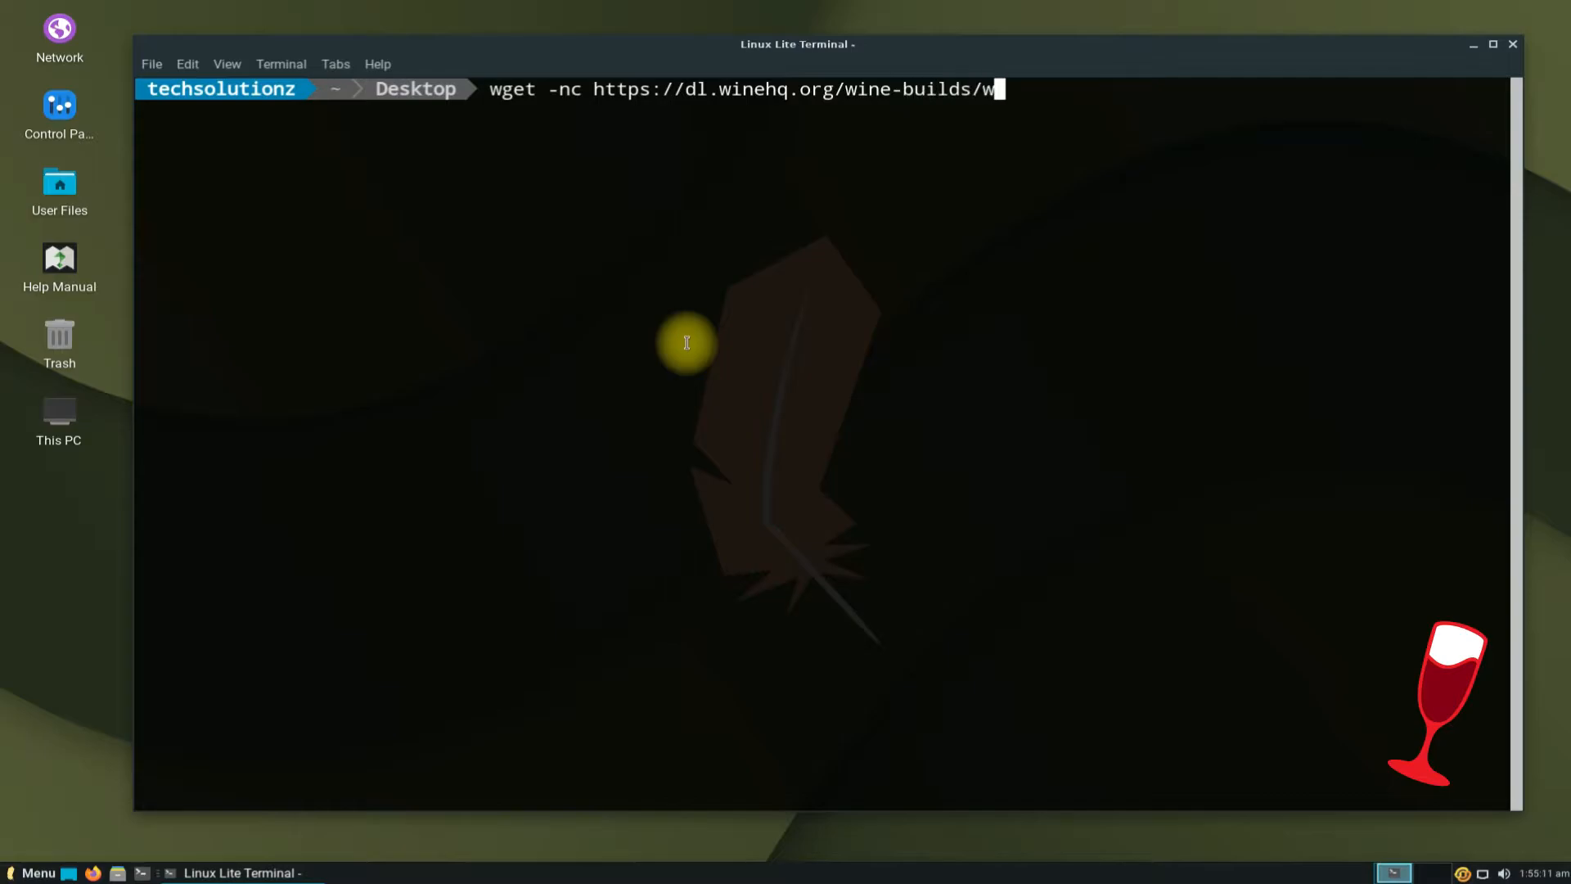
{"action": "type", "text": "inehq.key"}
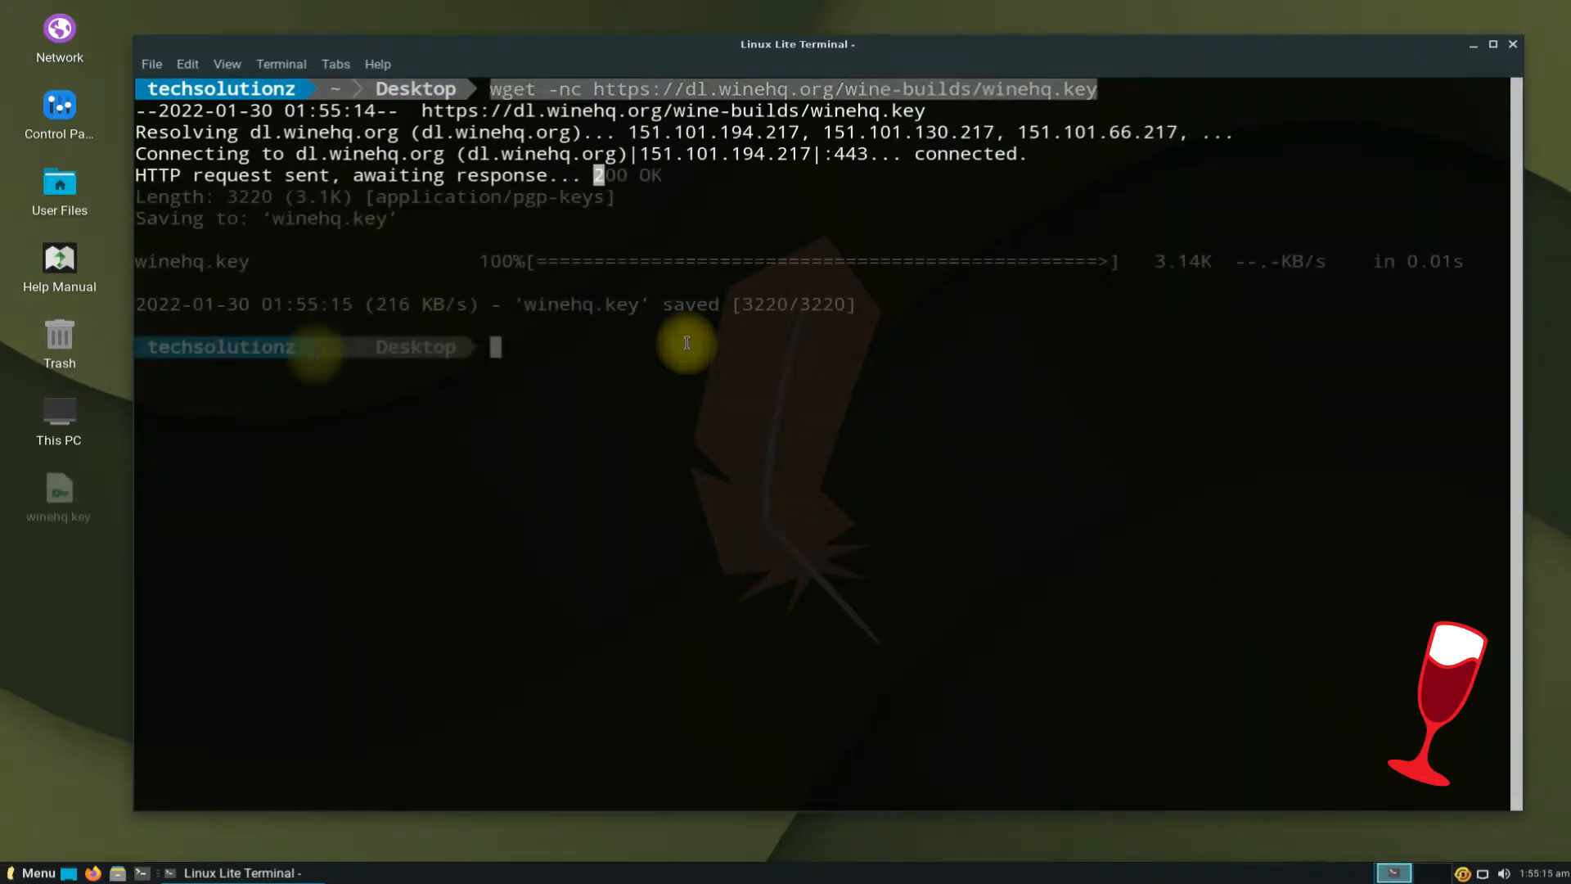
{"action": "mouse_move", "coordinate": [58, 491]}
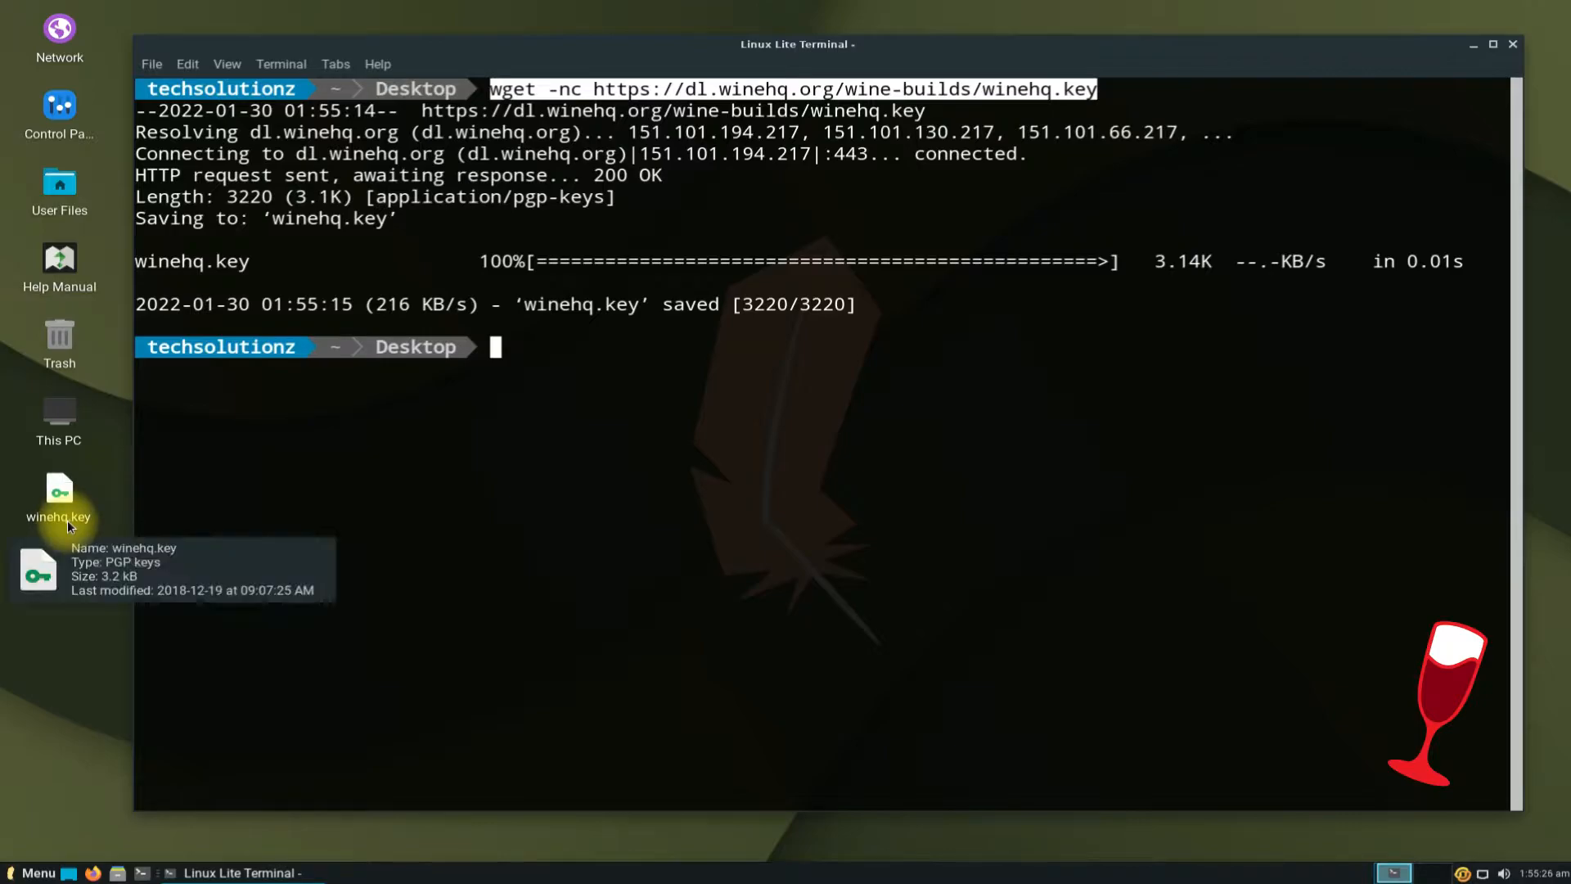
{"action": "mouse_move", "coordinate": [575, 348]}
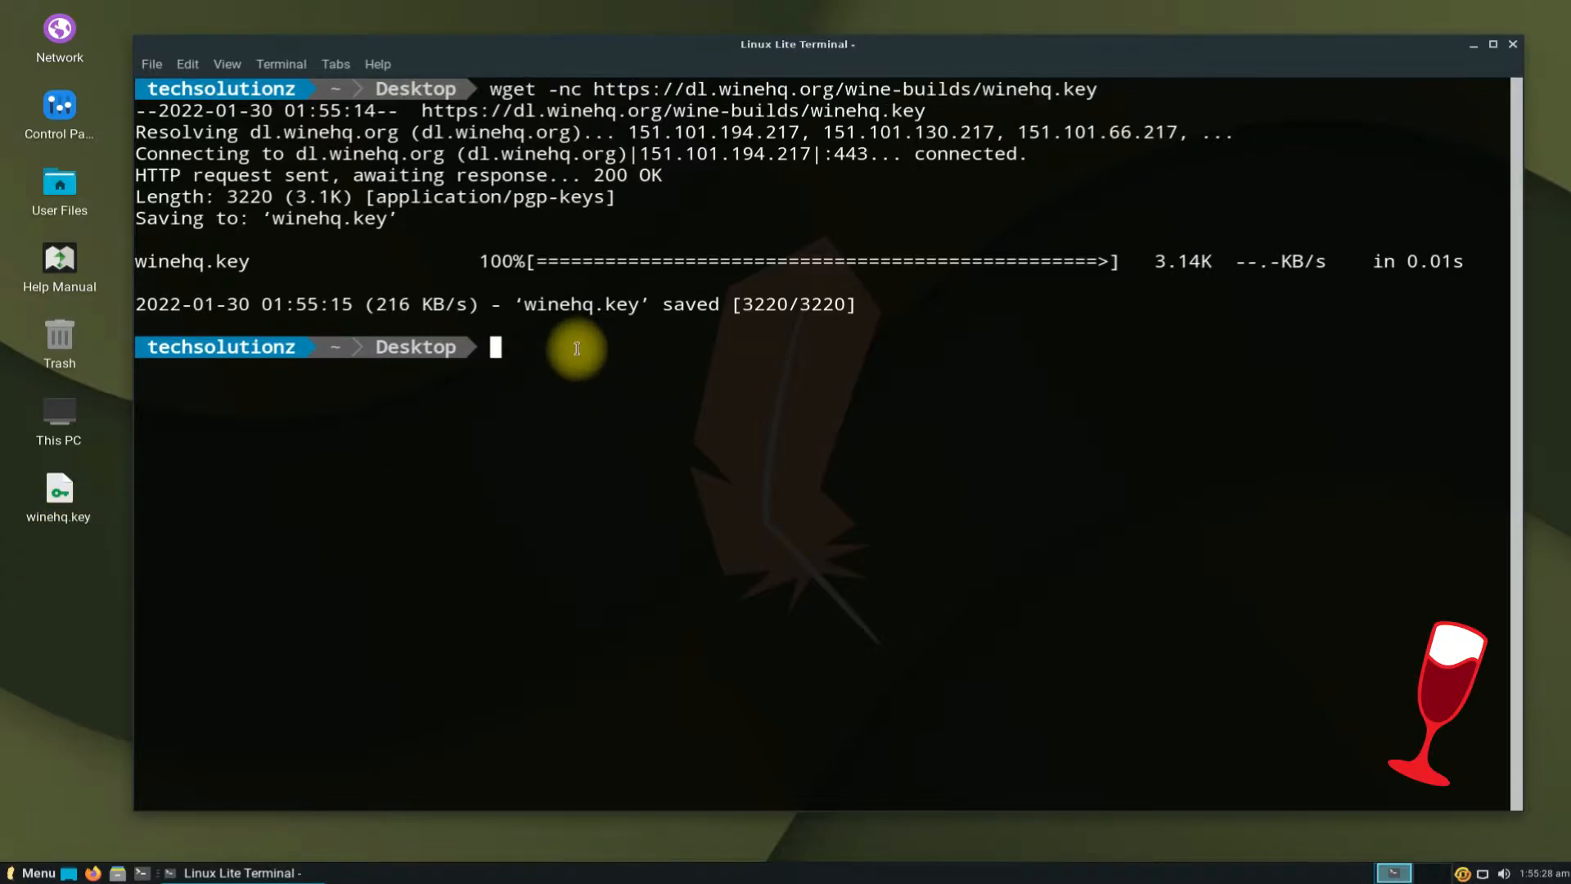
{"action": "type", "text": "sud"}
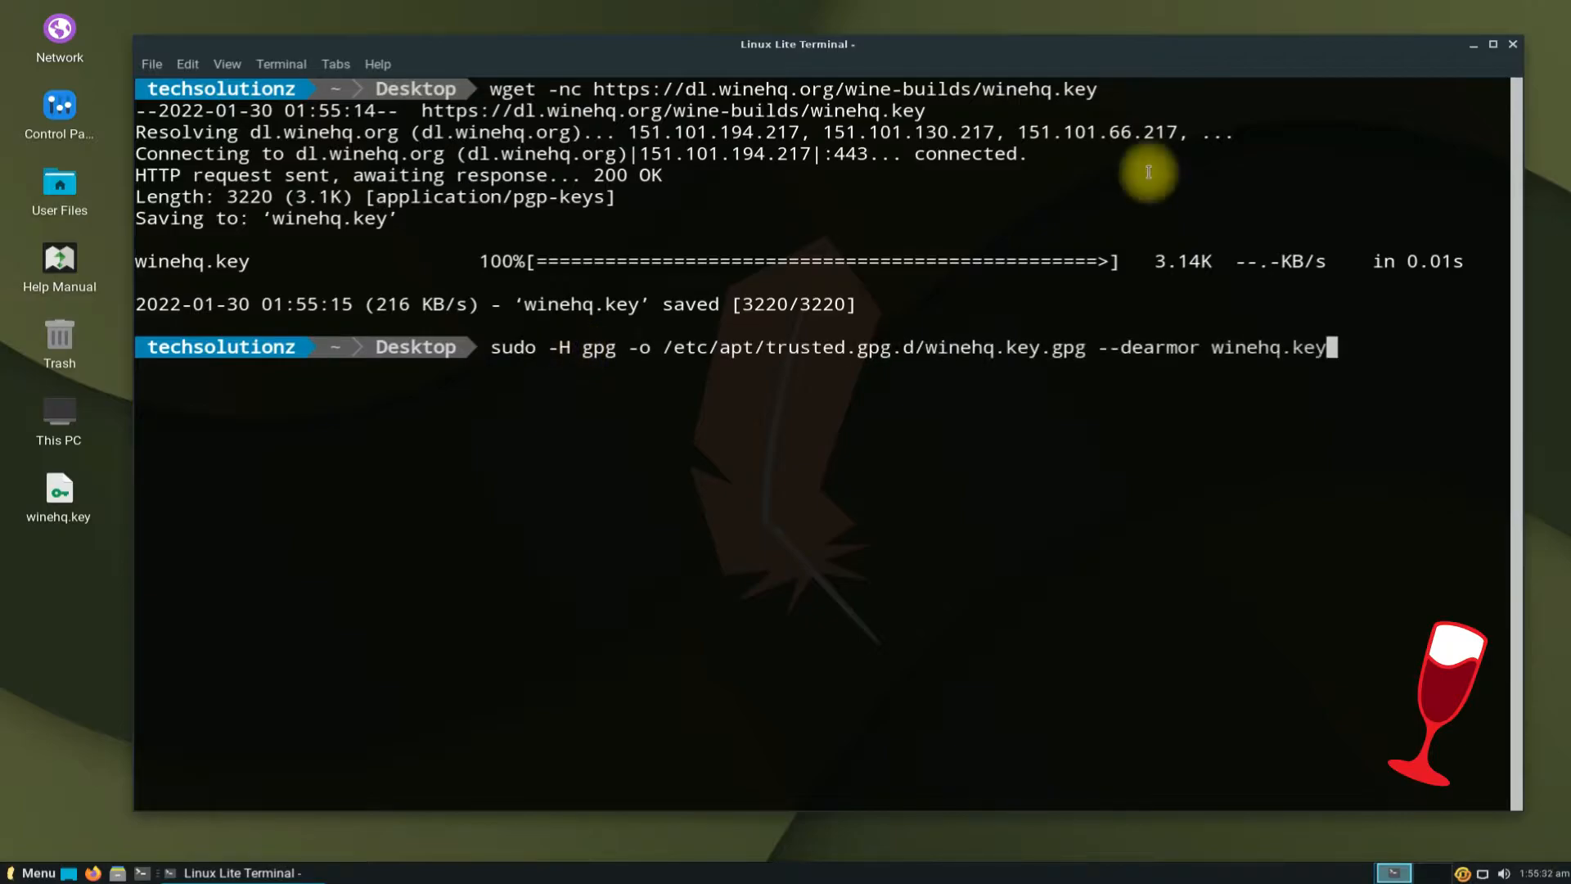
{"action": "type", "text": "c"}
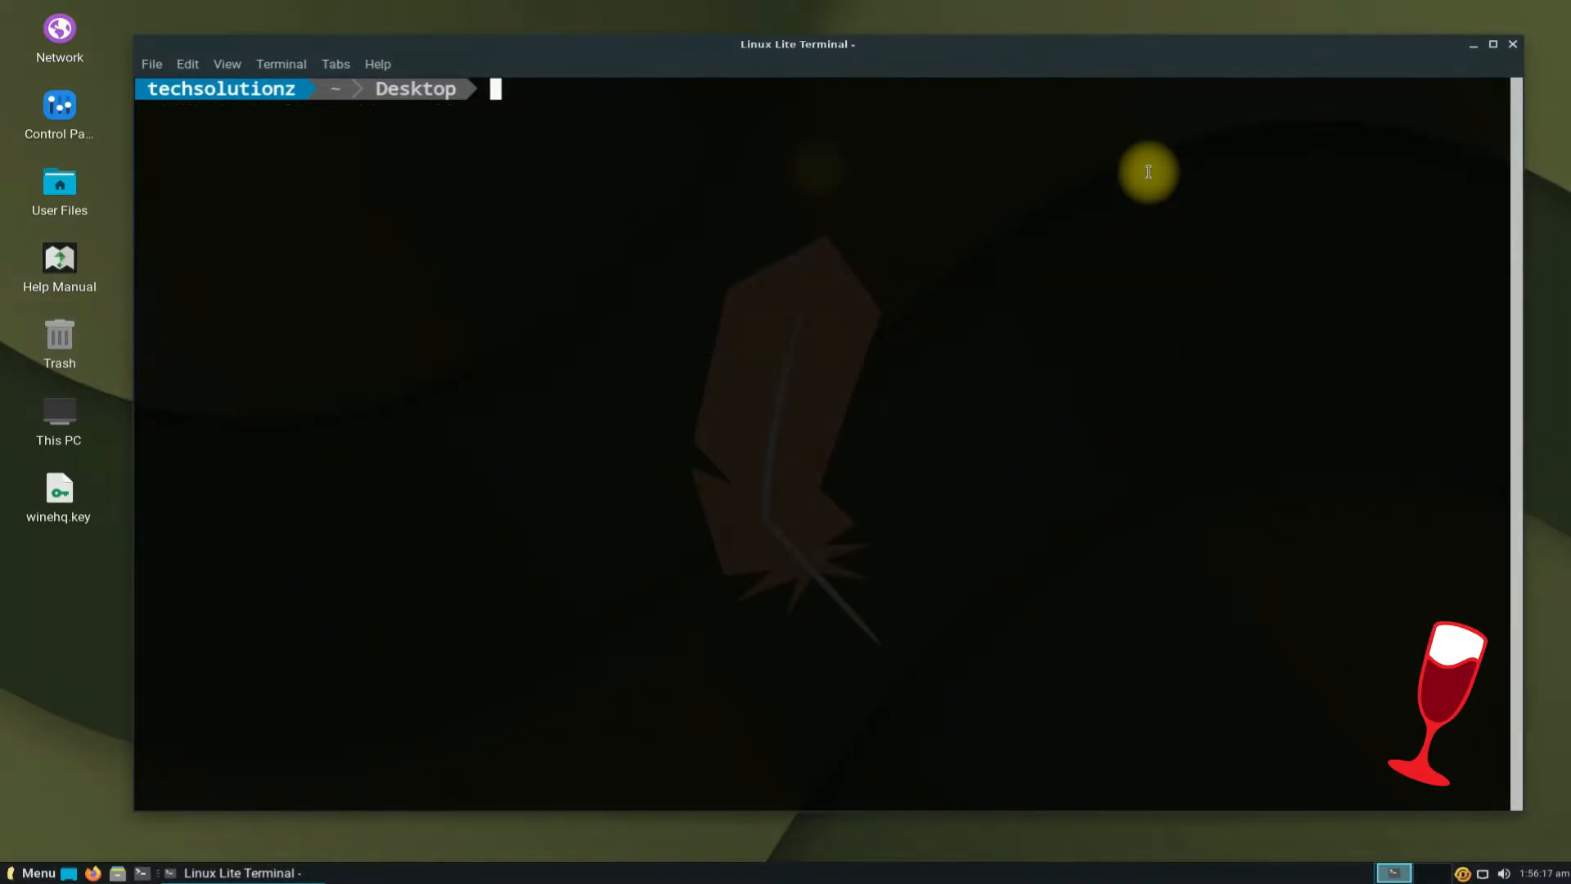
{"action": "type", "text": "sudo add-apt"}
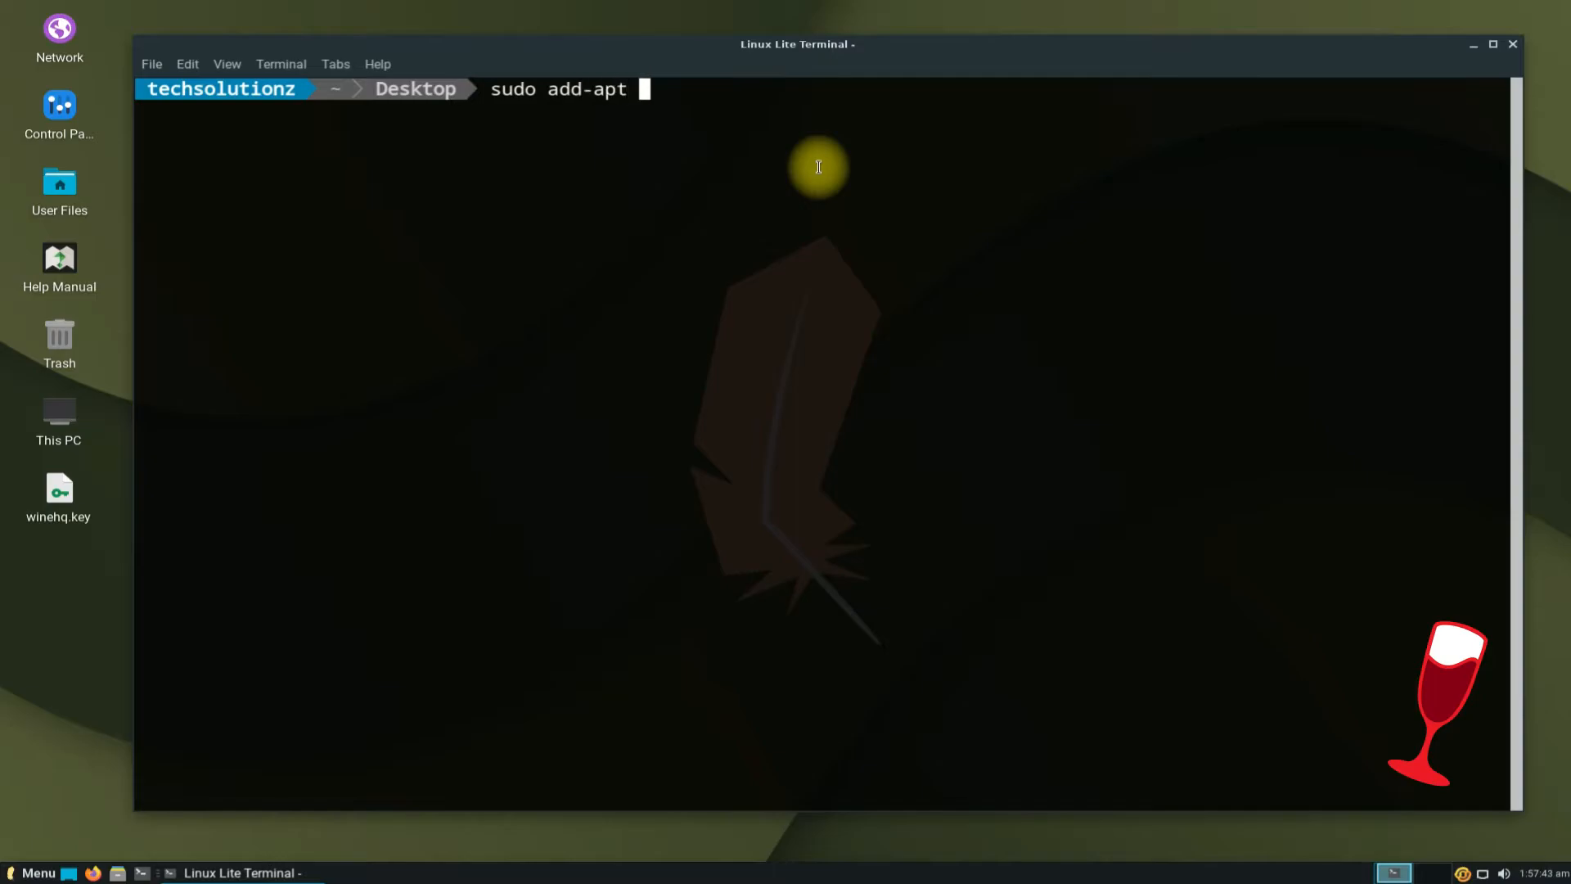
{"action": "type", "text": "-repositor"}
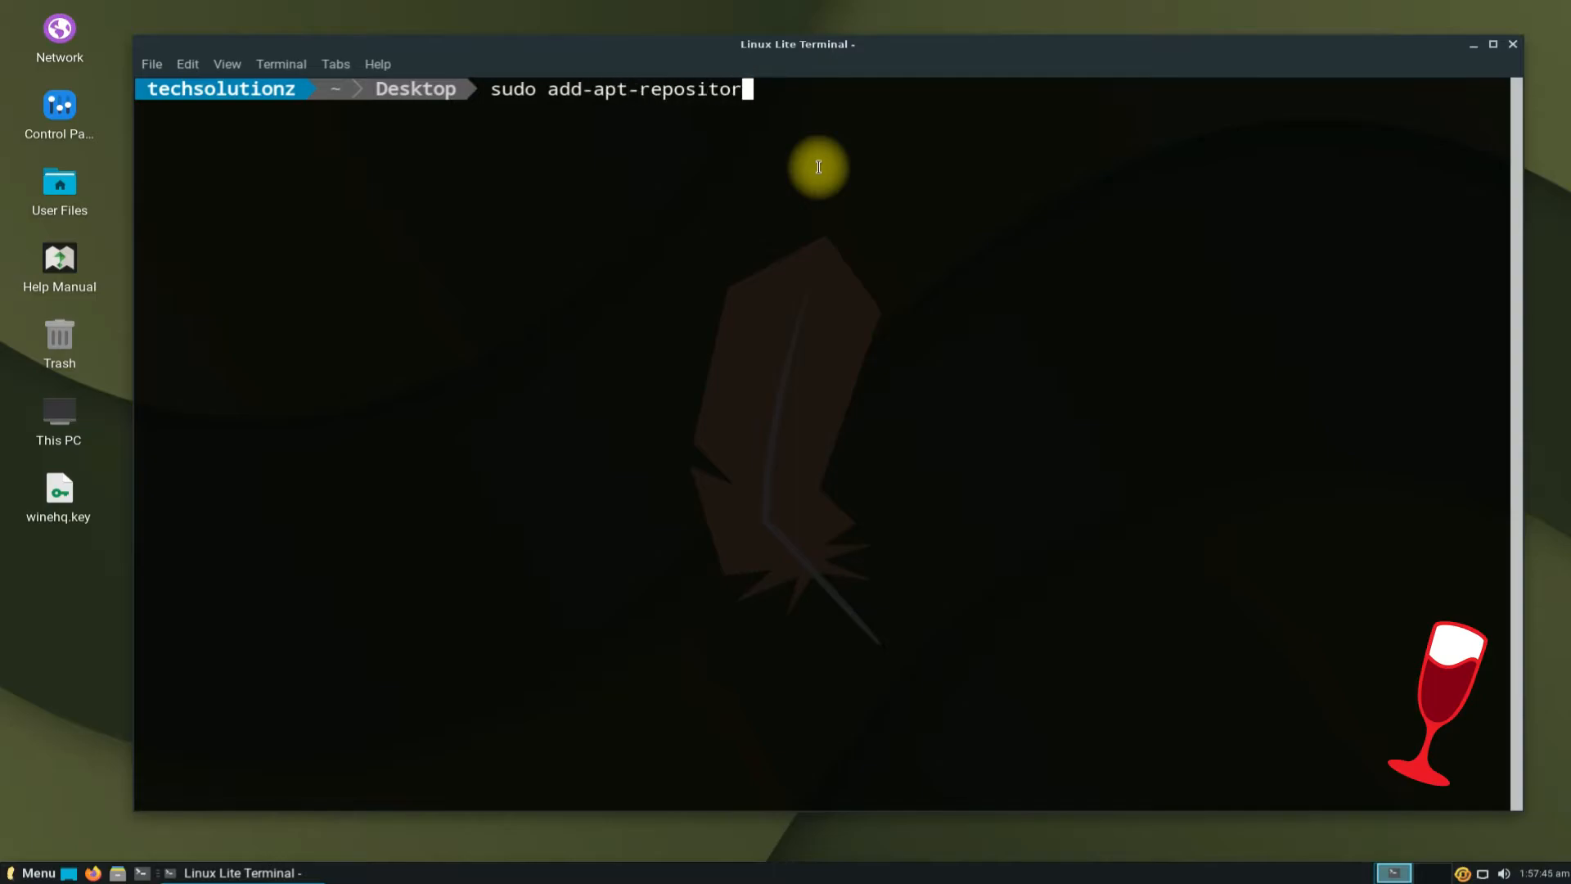
{"action": "type", "text": "y"}
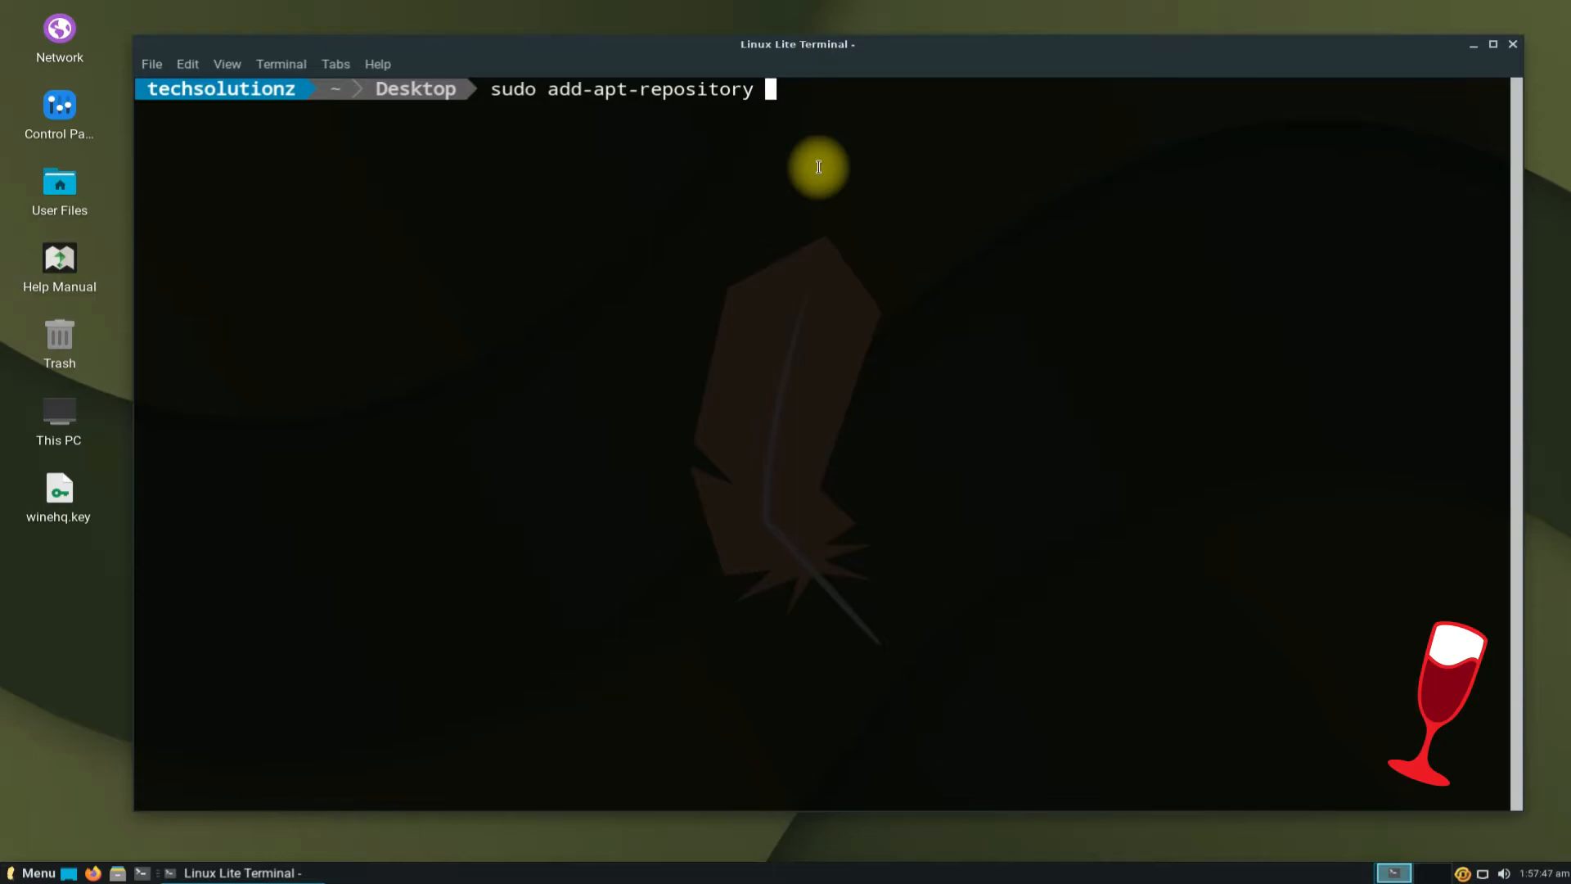
{"action": "type", "text": "'deb ht"}
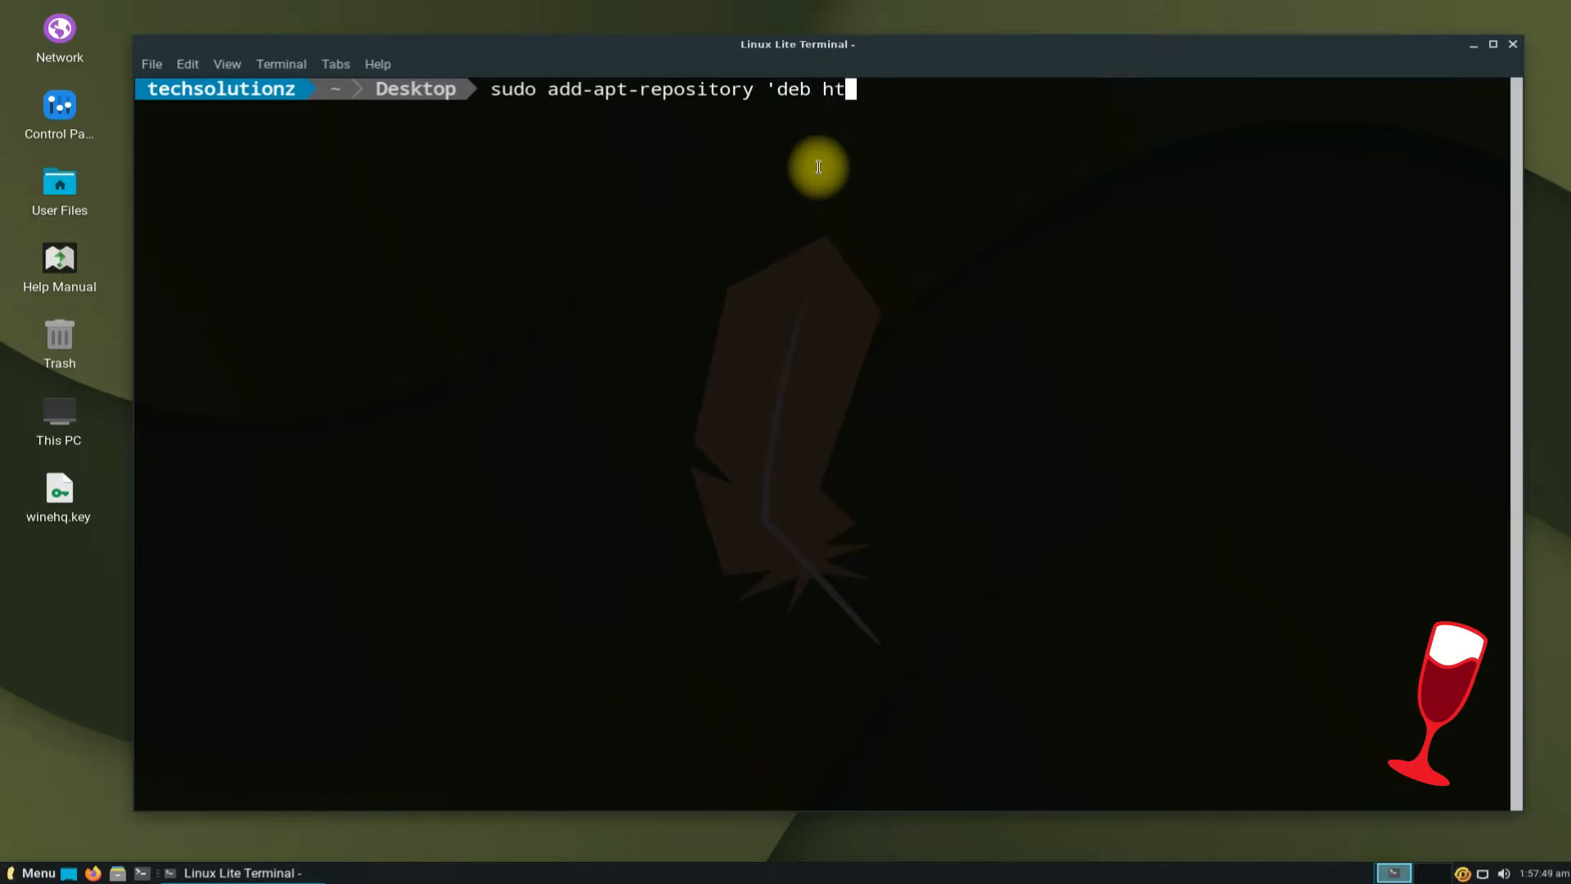
{"action": "type", "text": "tps://"}
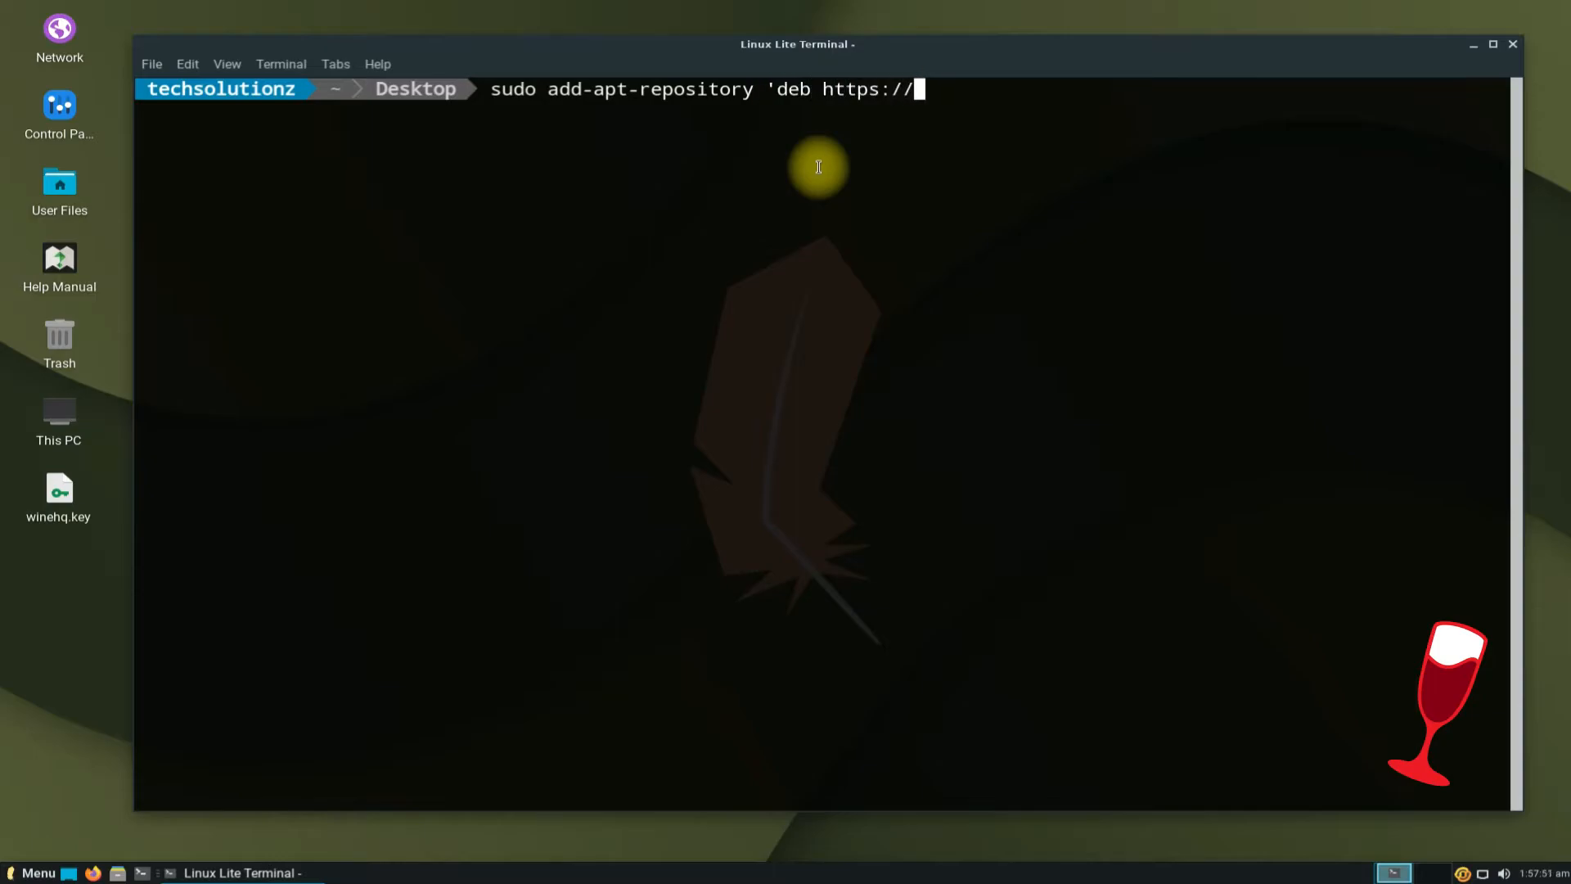
{"action": "type", "text": "dl.winehq.org/wine-builds/ubuntu/ focal main'"}
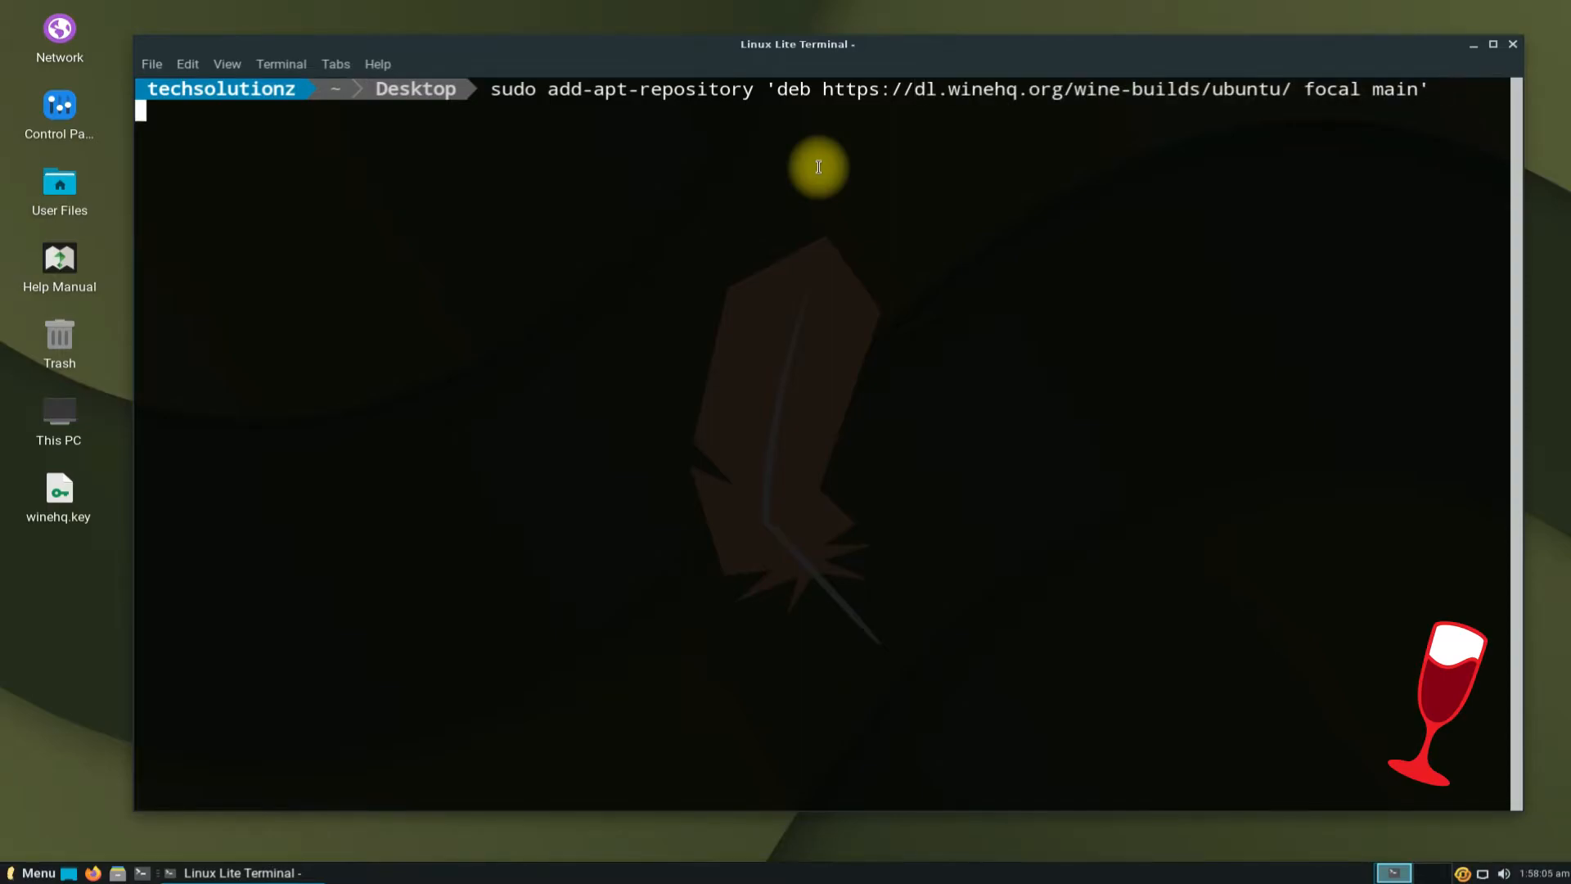
{"action": "key", "text": "Return"}
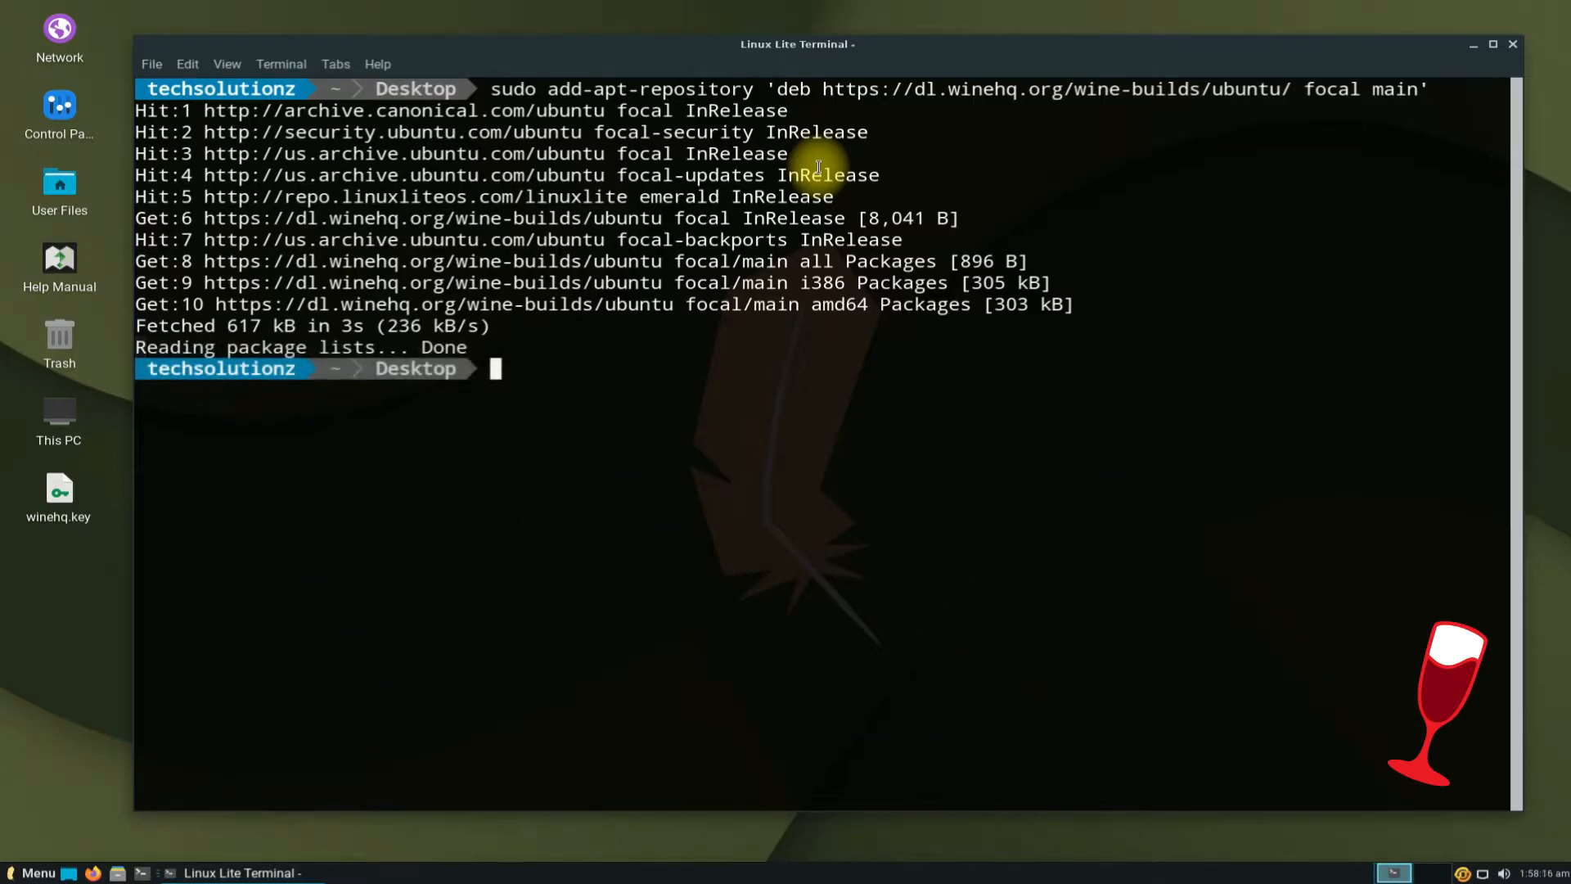
{"action": "type", "text": "sudo"}
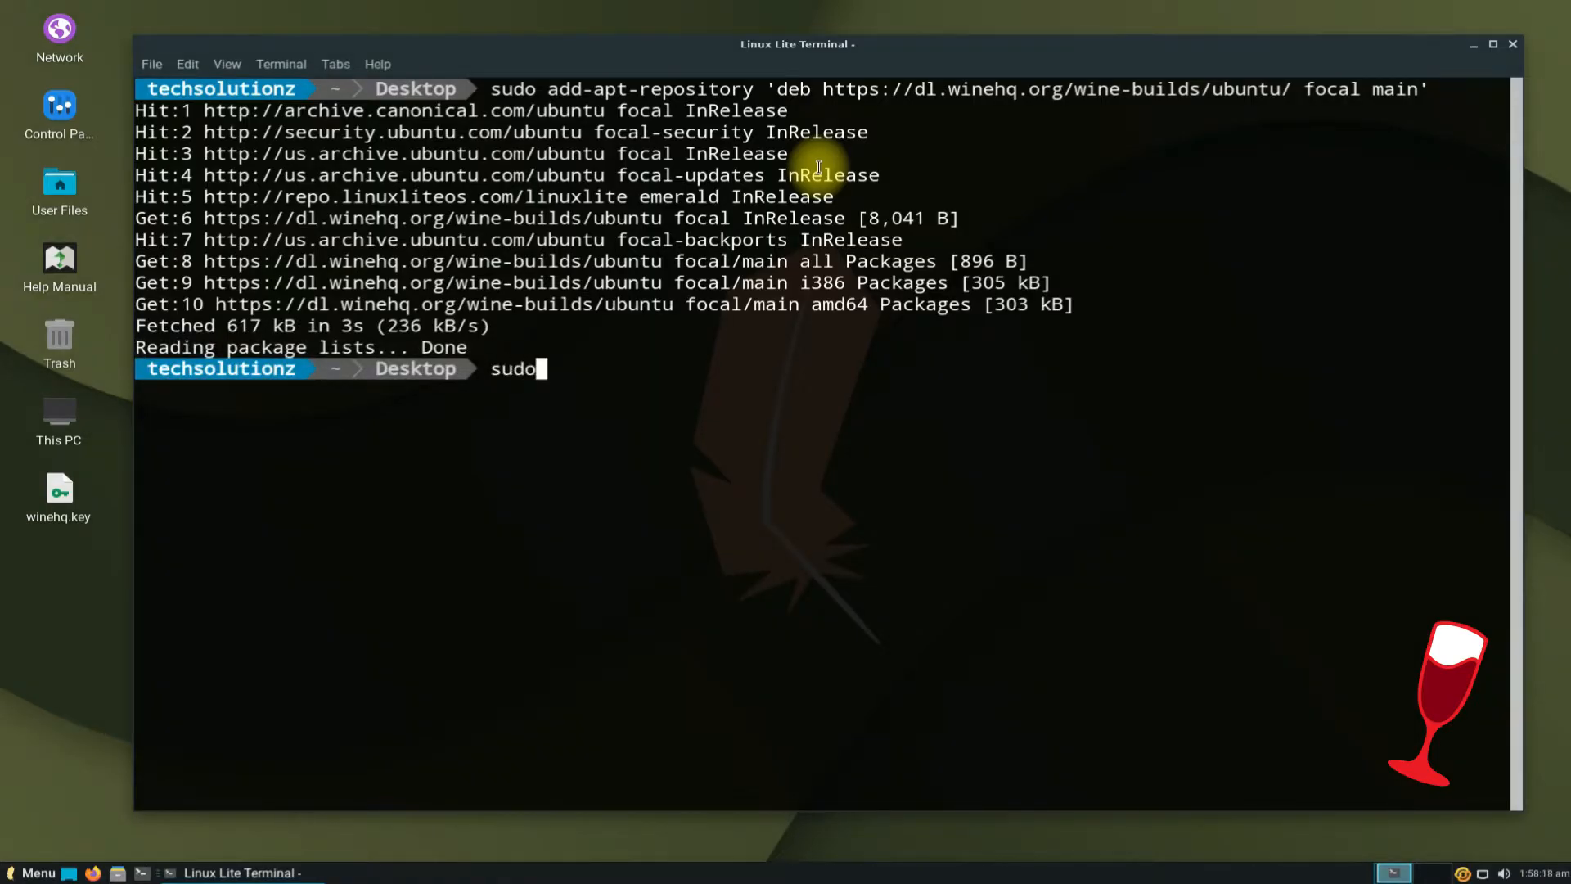
{"action": "type", "text": "apt update"}
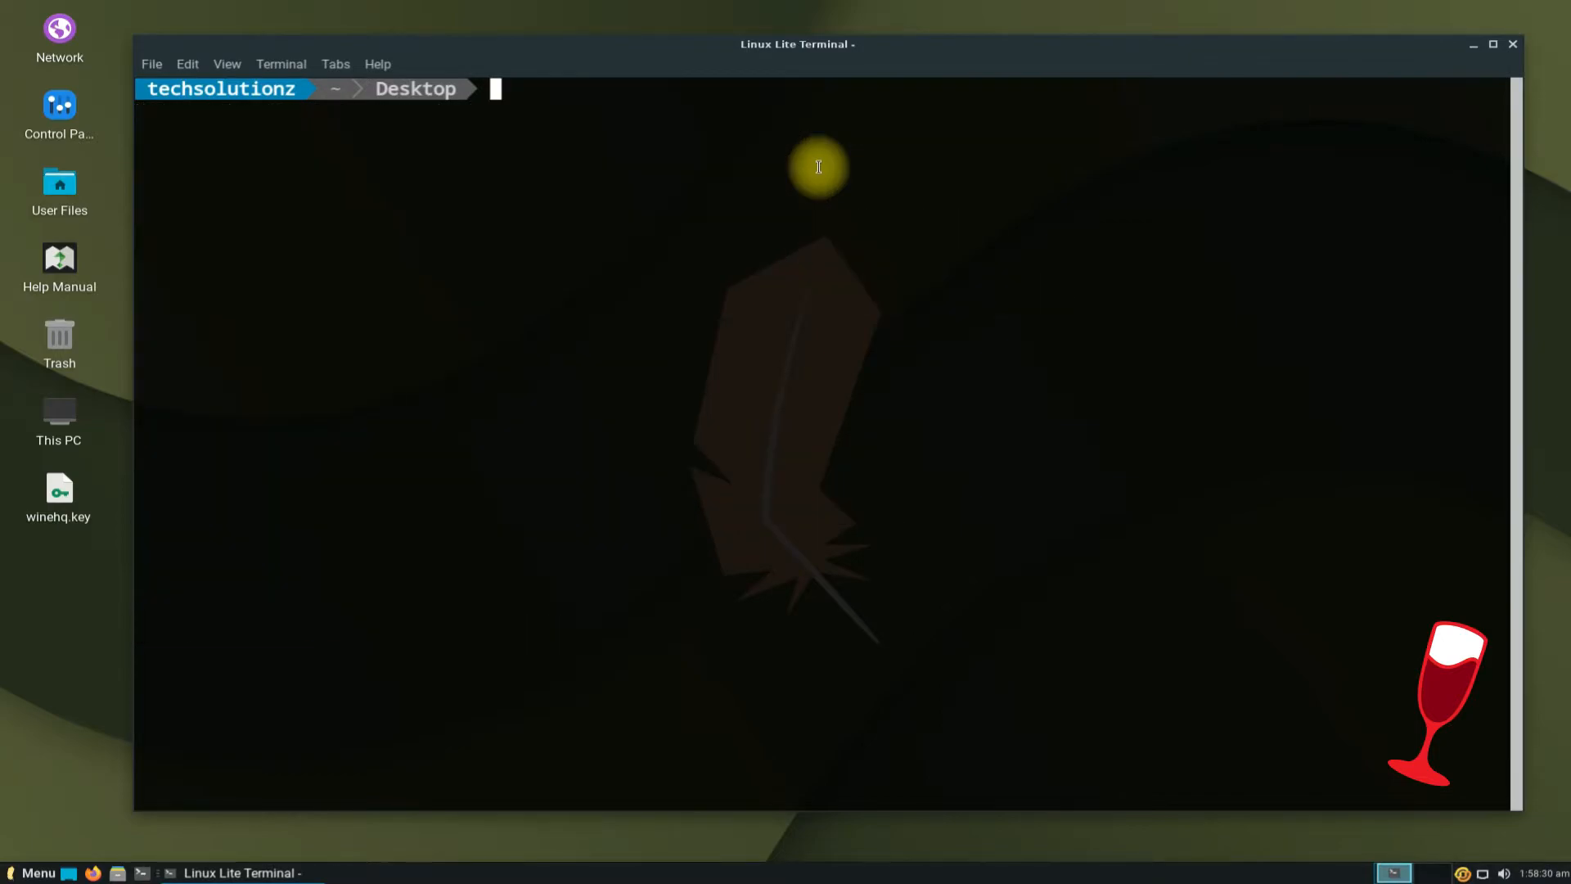
Install winehq-stable with --install-recommends, confirming Y for the 184 new packages
{"action": "type", "text": "sudo apt"}
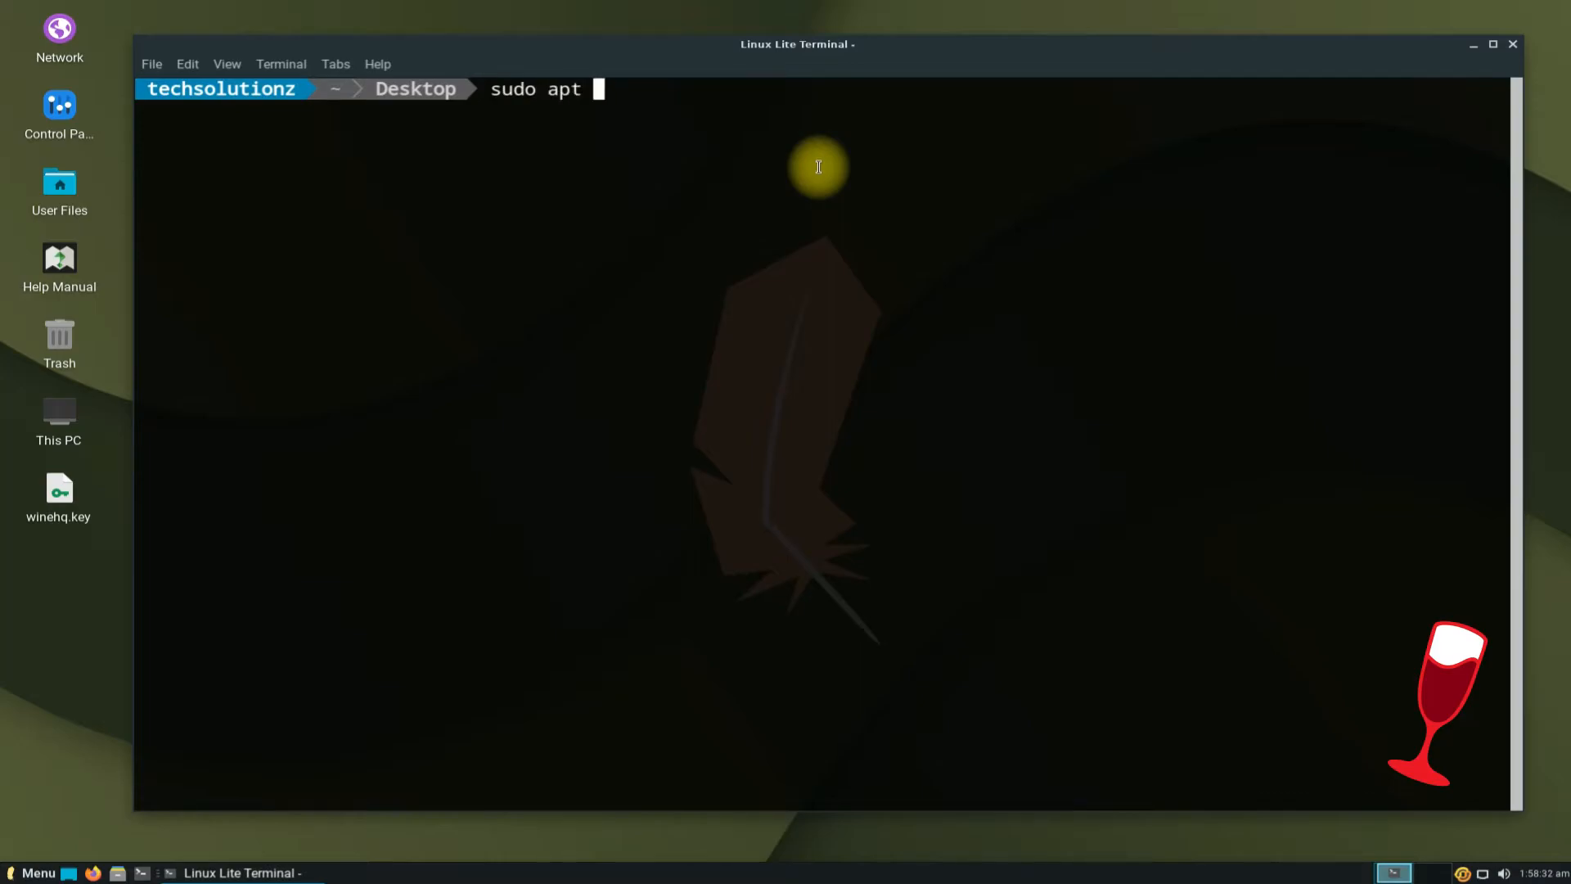
{"action": "type", "text": "install --i"}
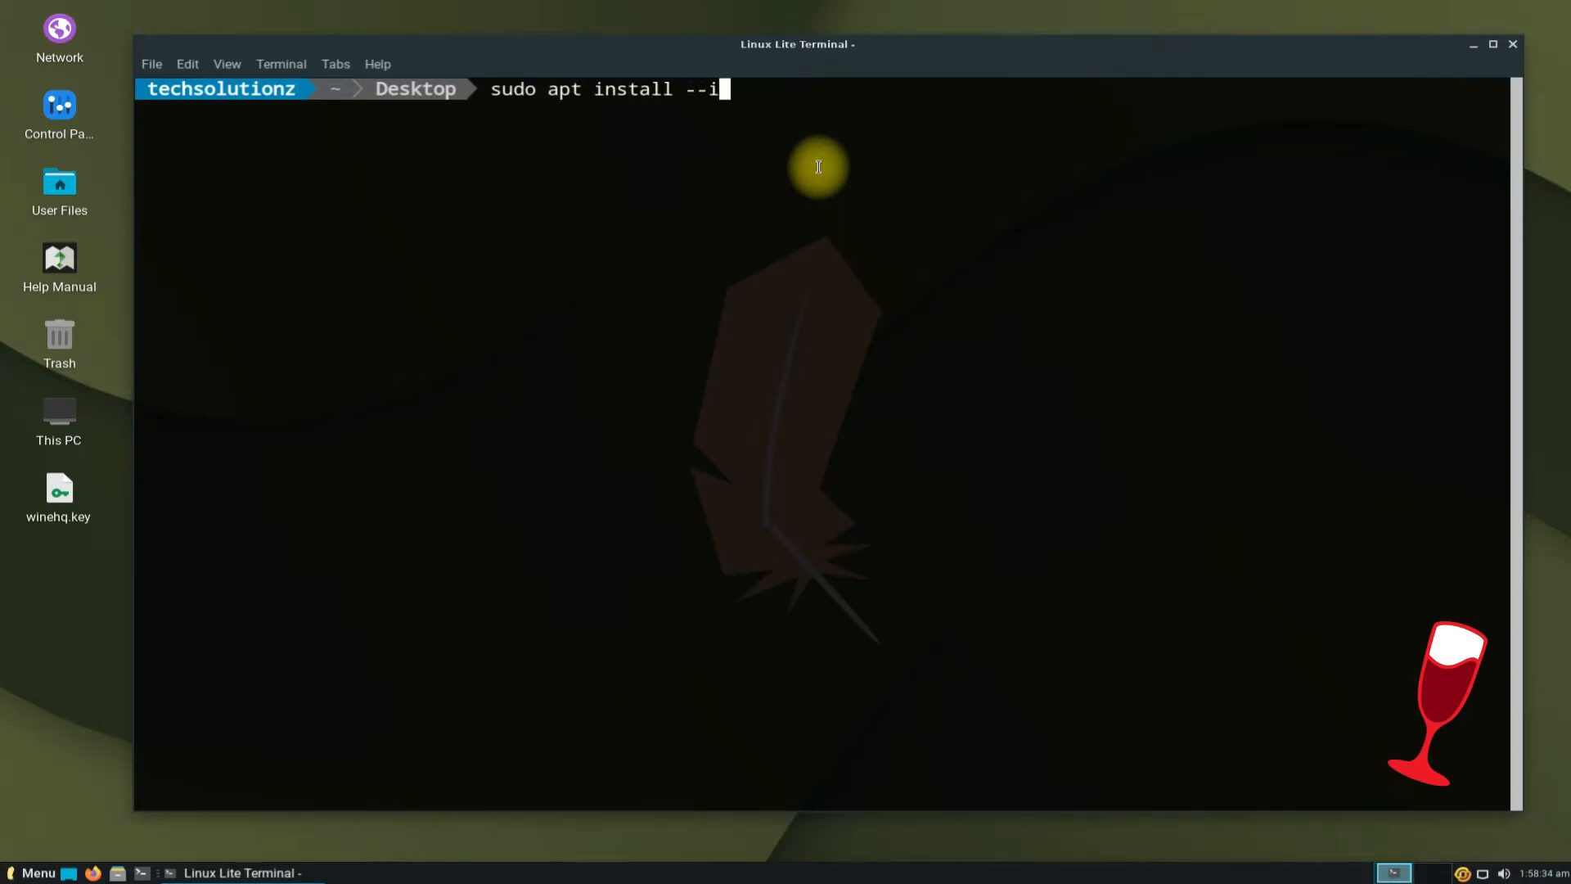
{"action": "type", "text": "nstall-r"}
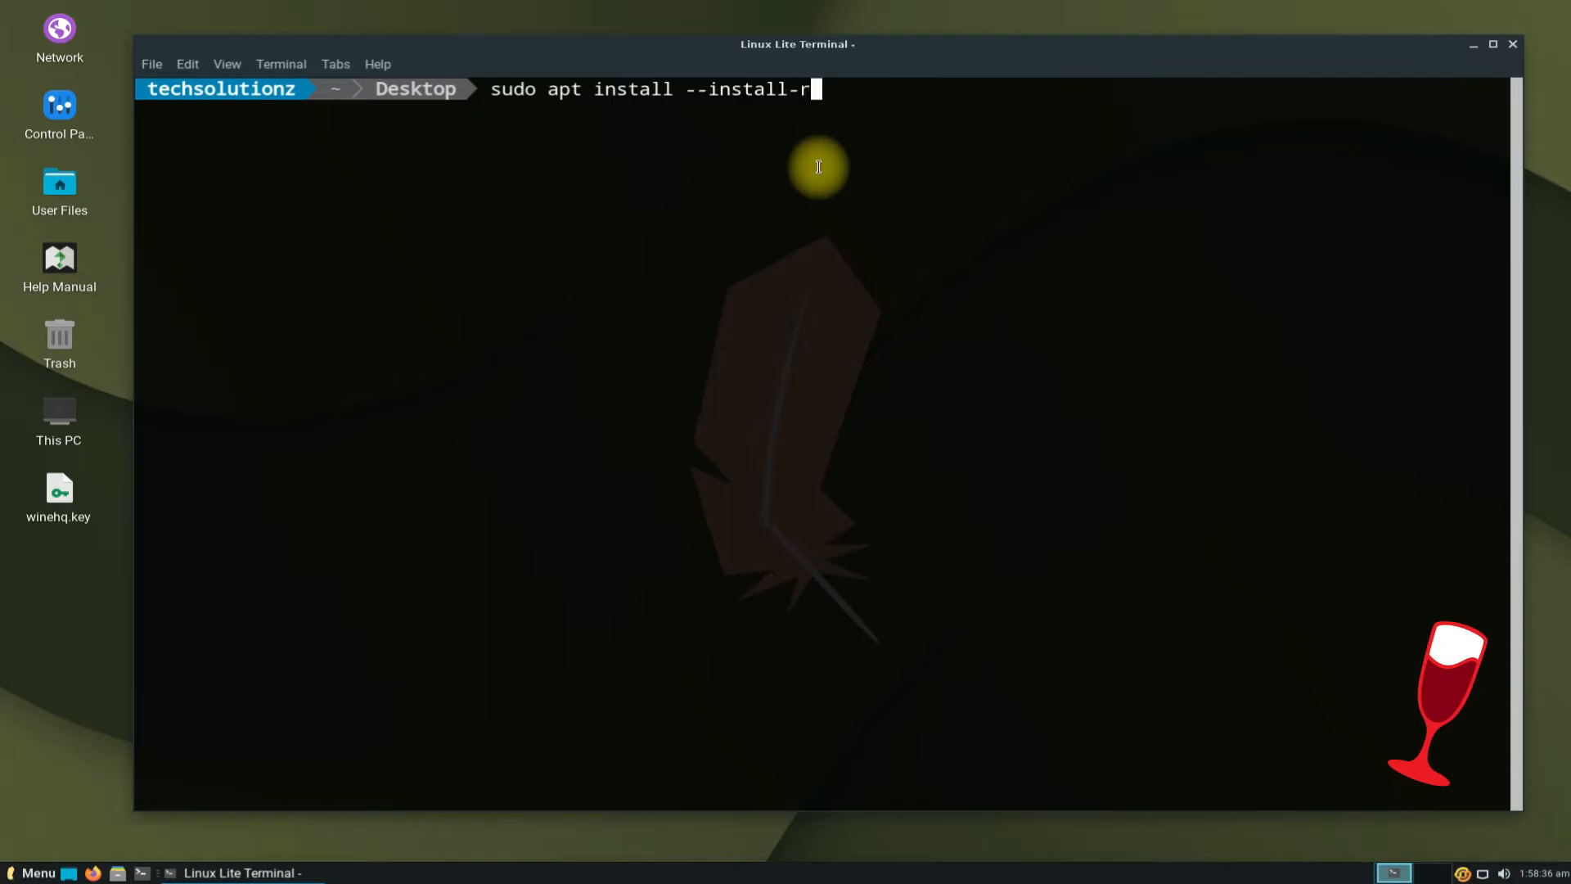
{"action": "type", "text": "eco"}
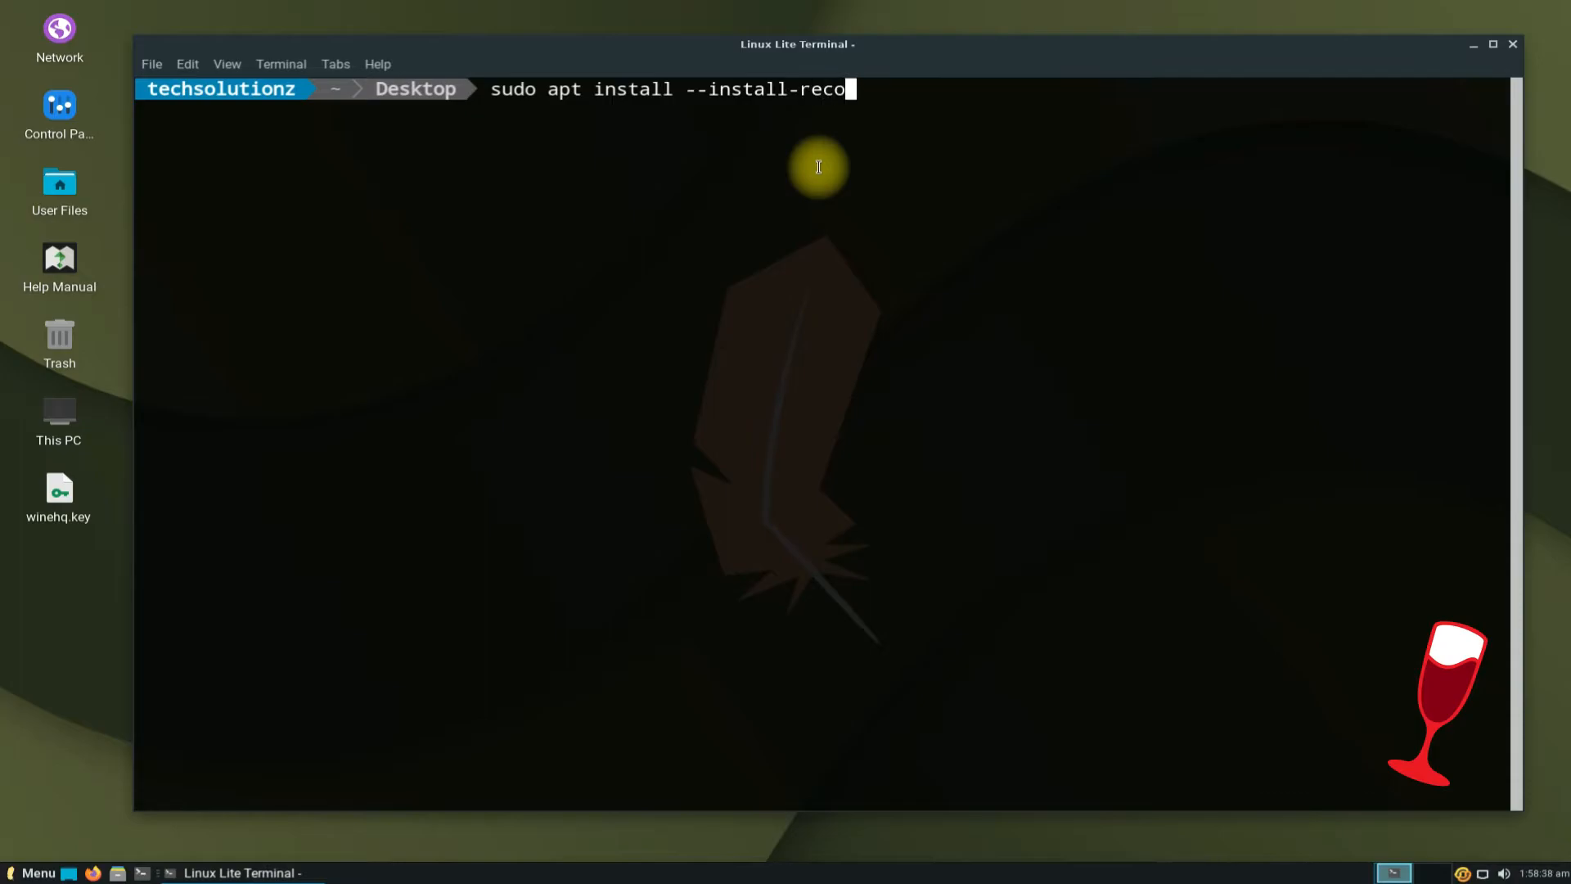
{"action": "type", "text": "m"}
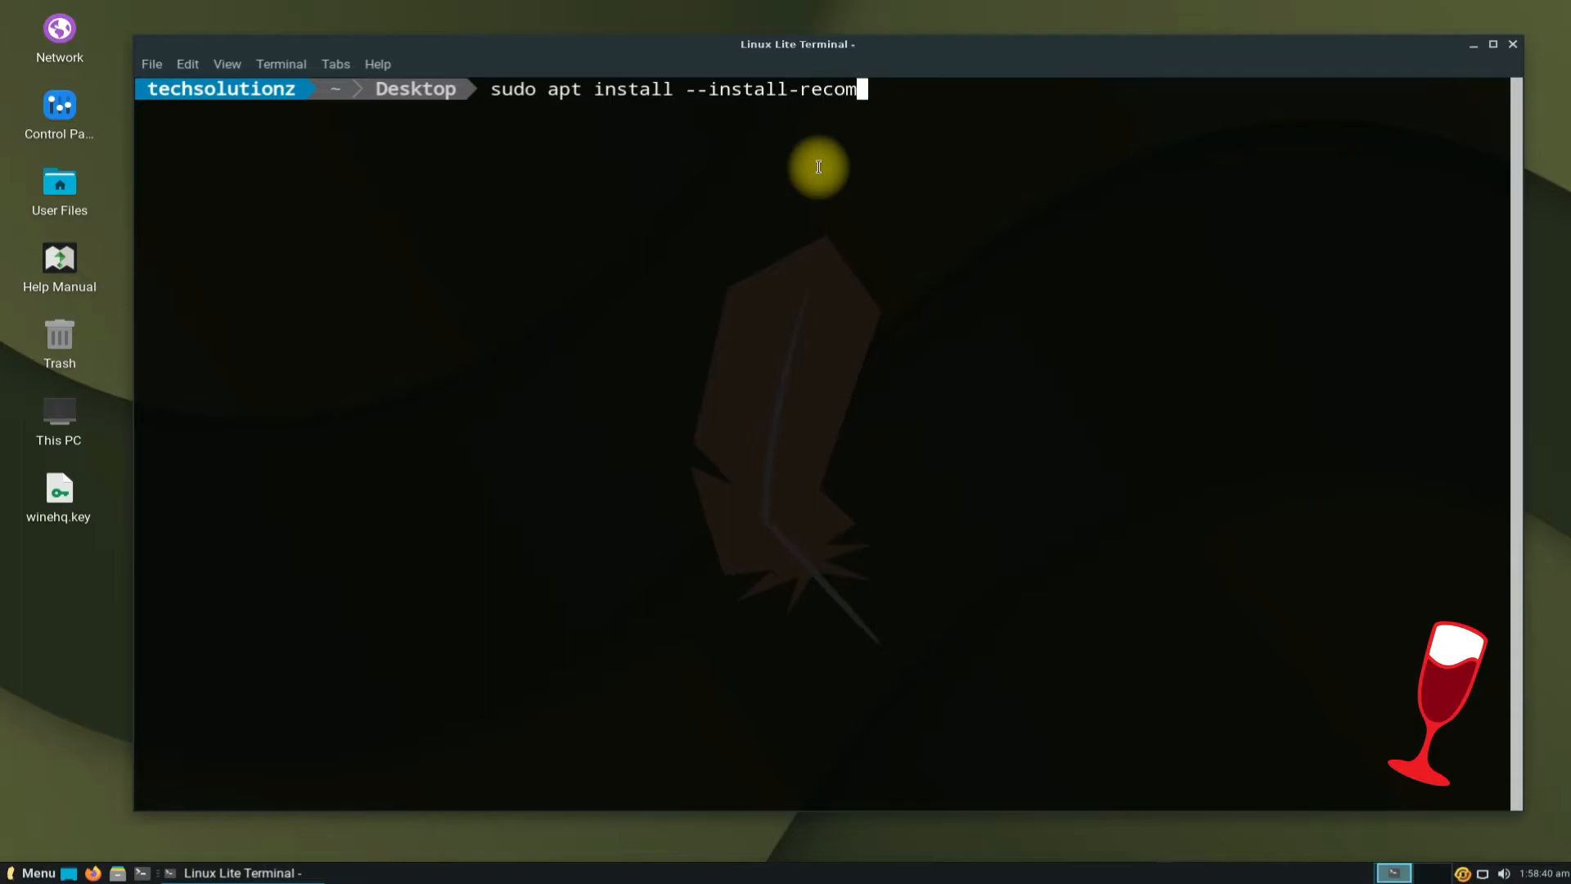
{"action": "type", "text": "mends winehq-s"}
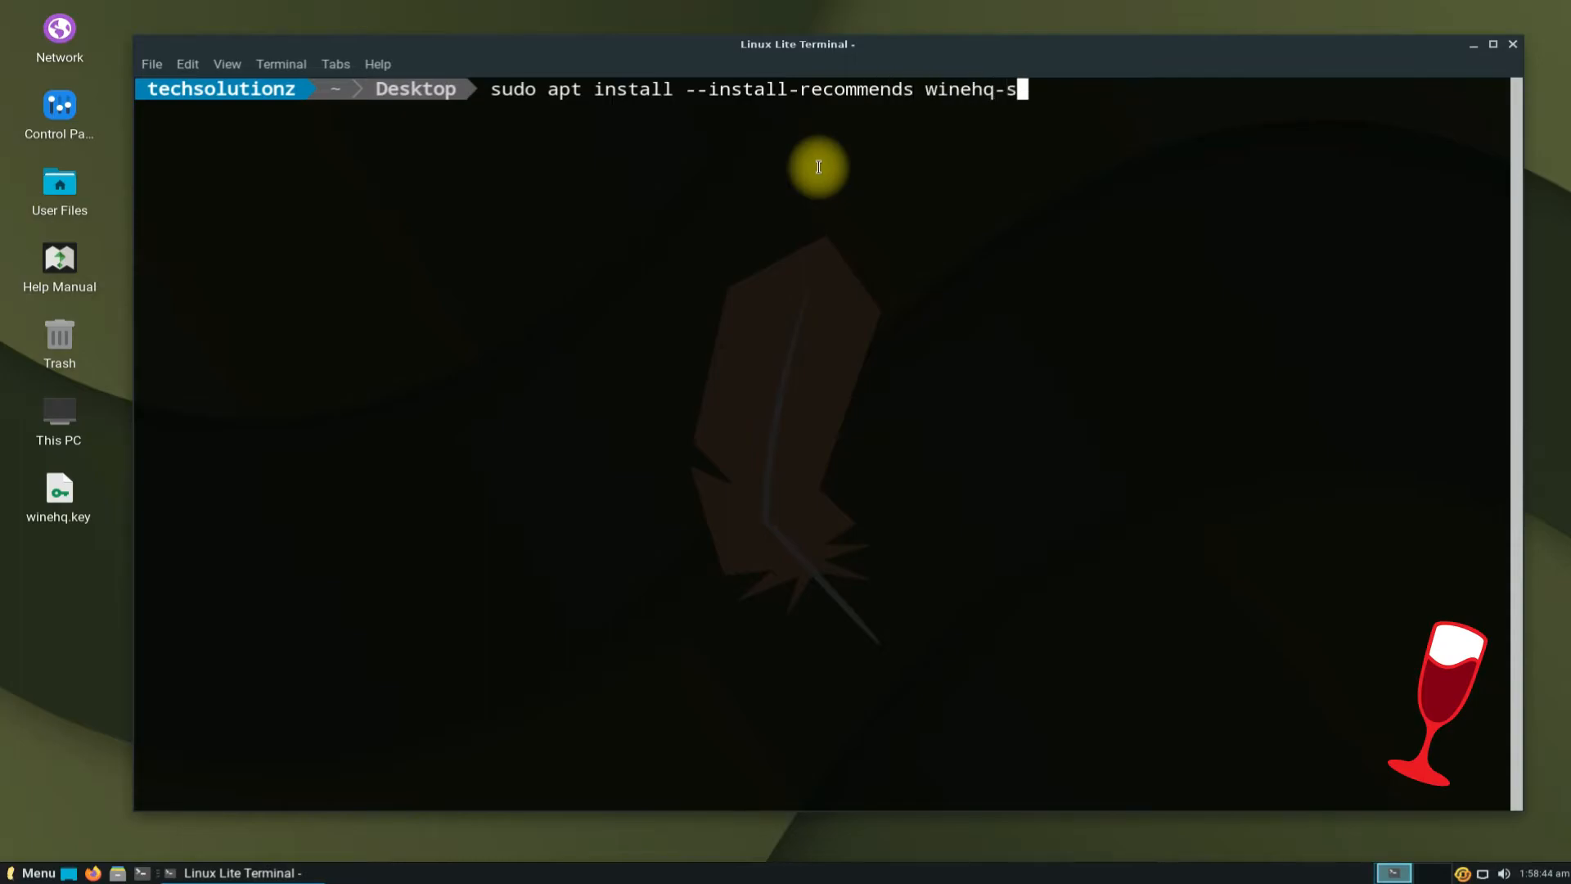
{"action": "type", "text": "table"}
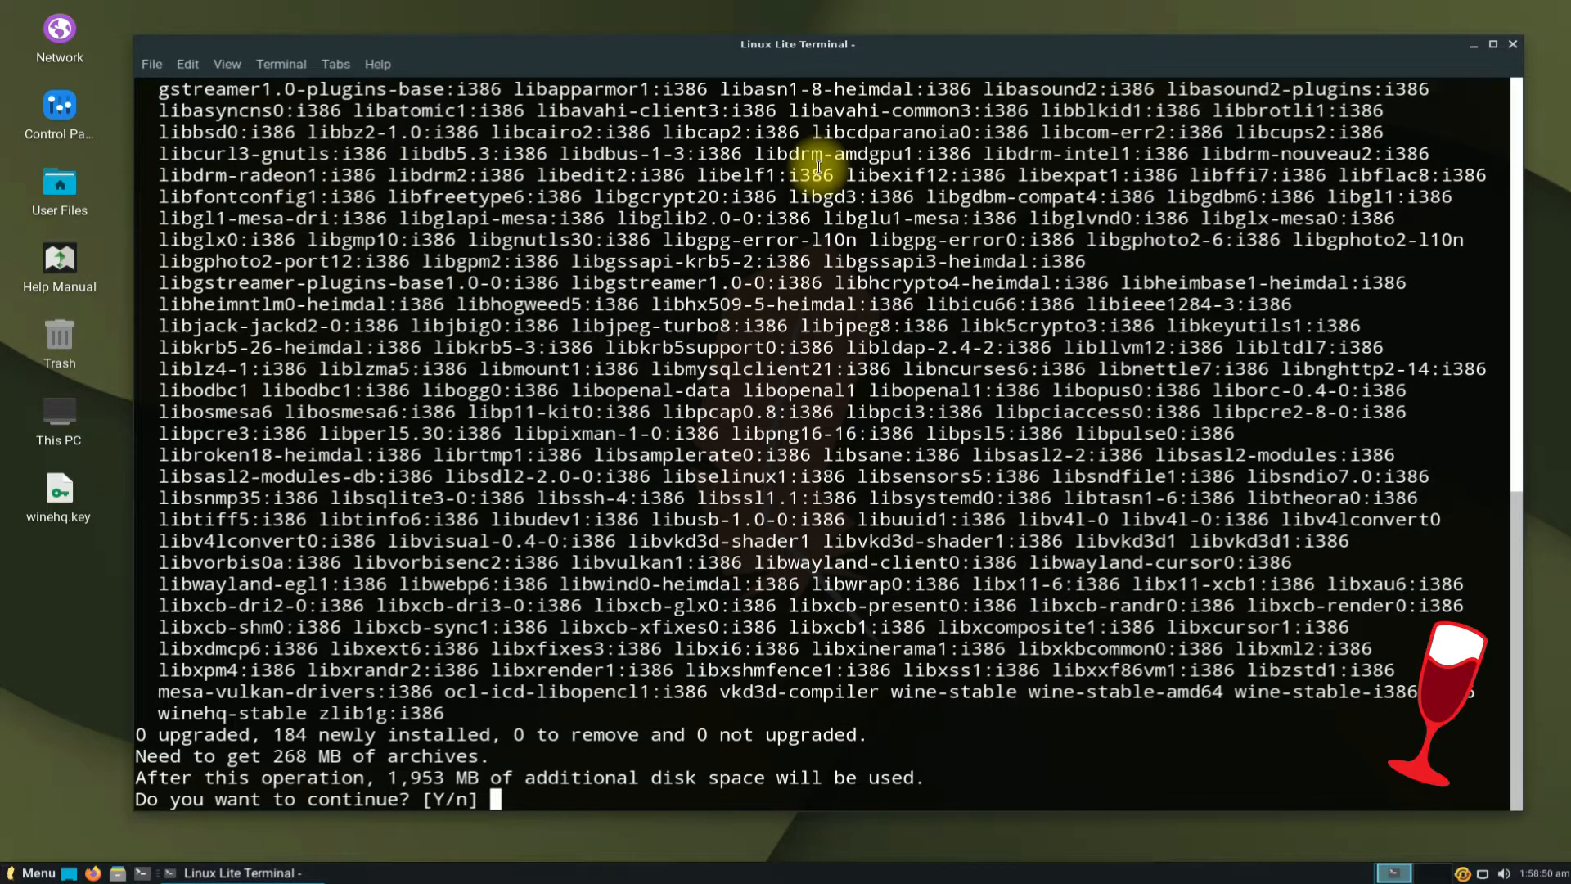
{"action": "type", "text": "Y"}
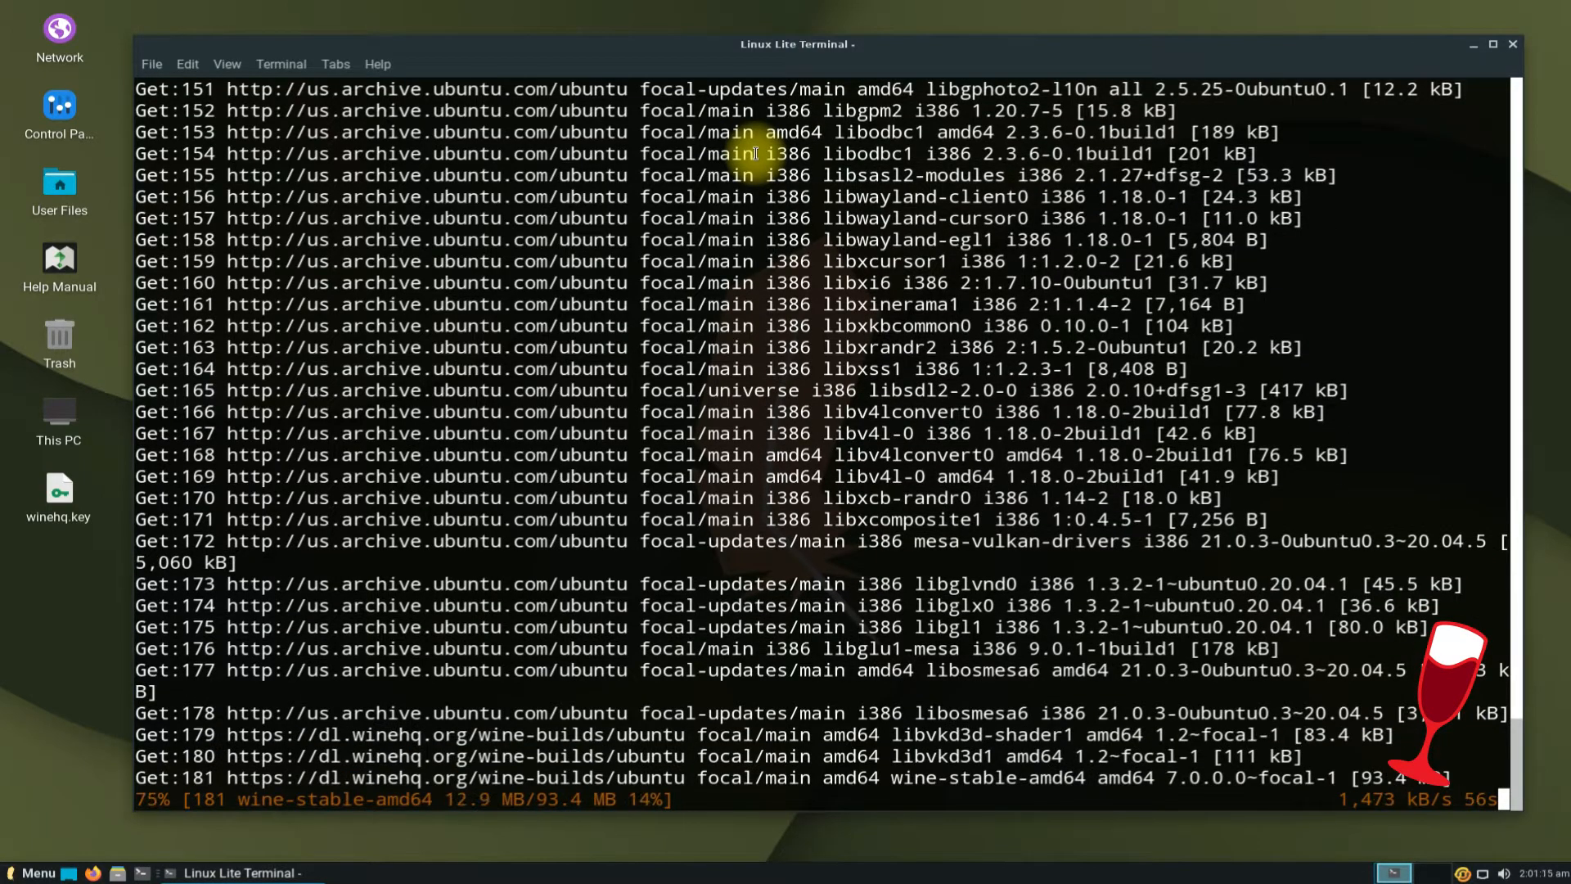
{"action": "double_click", "coordinate": [729, 153]}
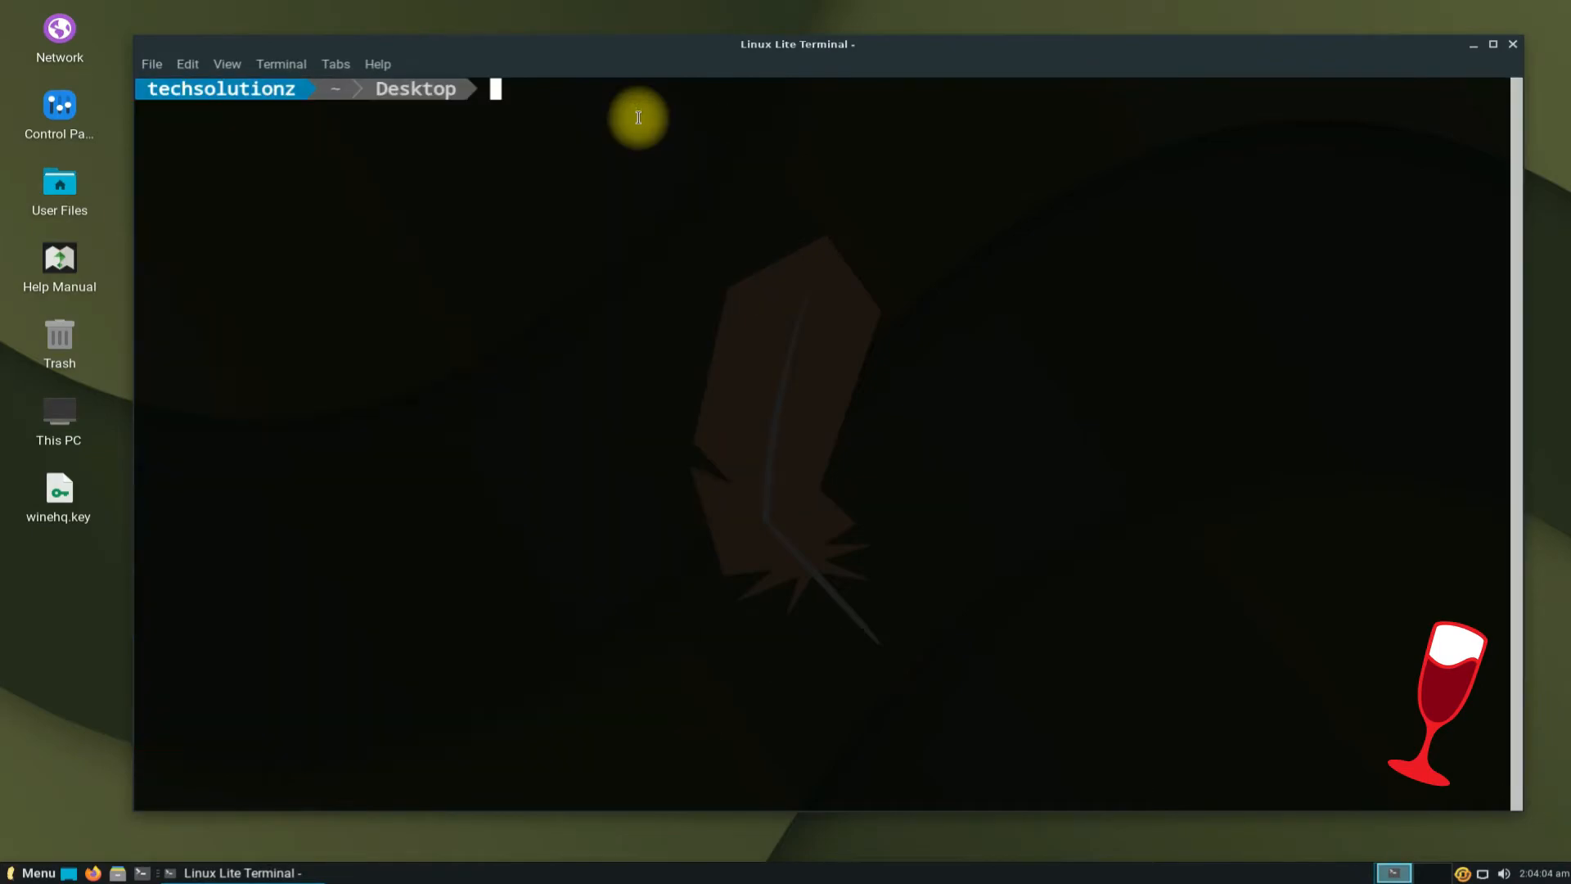
Check wine --version reports 7.0, run winecfg, and accept the Wine Mono install
{"action": "type", "text": "wine --version"}
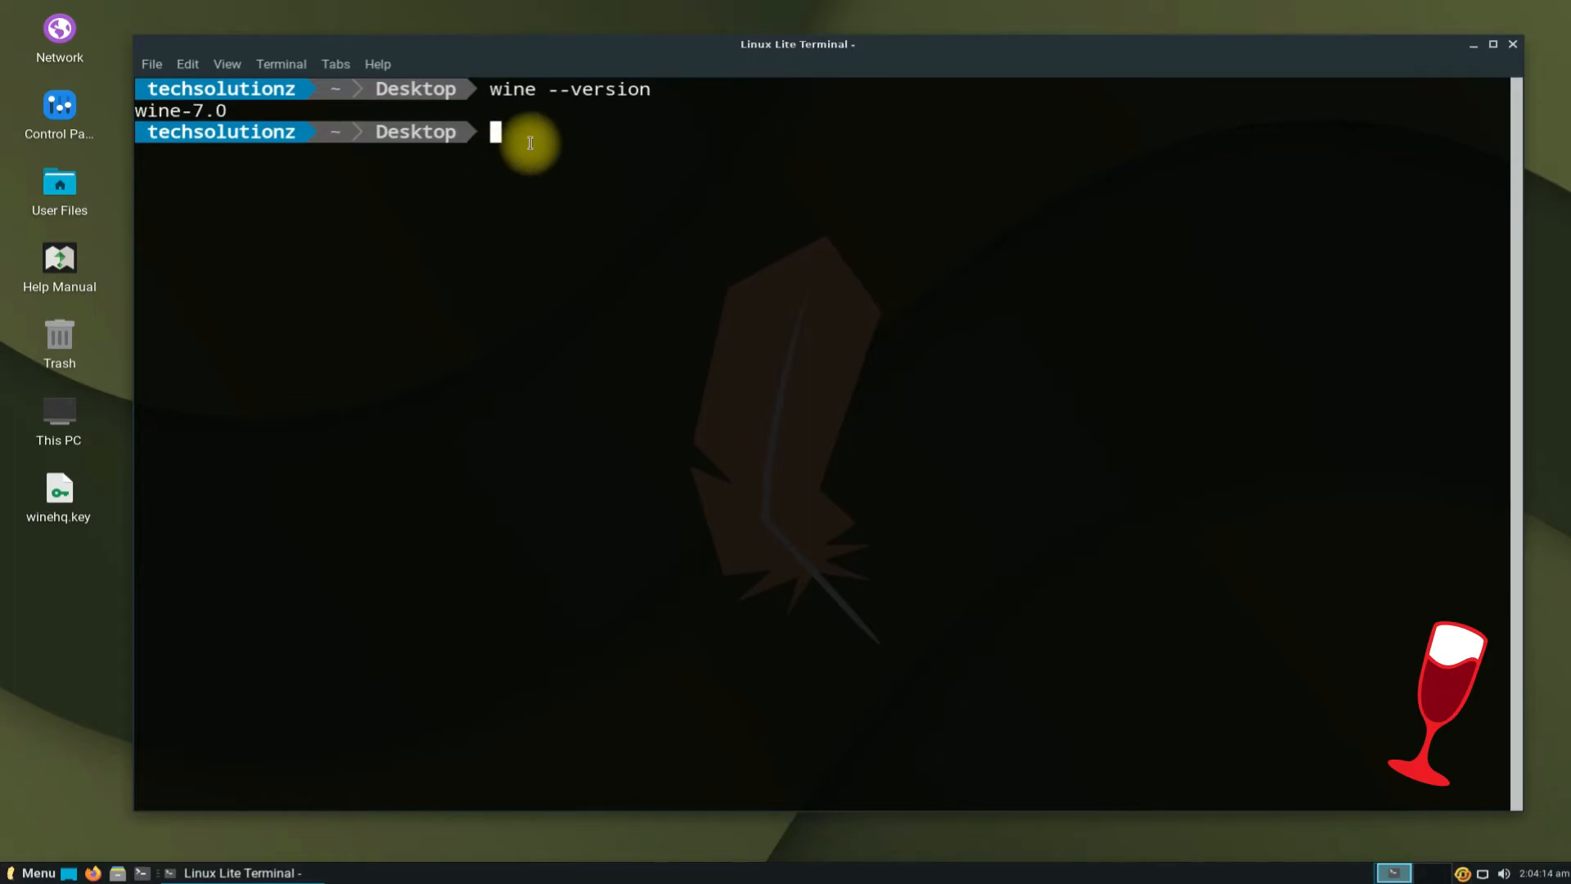
{"action": "type", "text": "winecfg"}
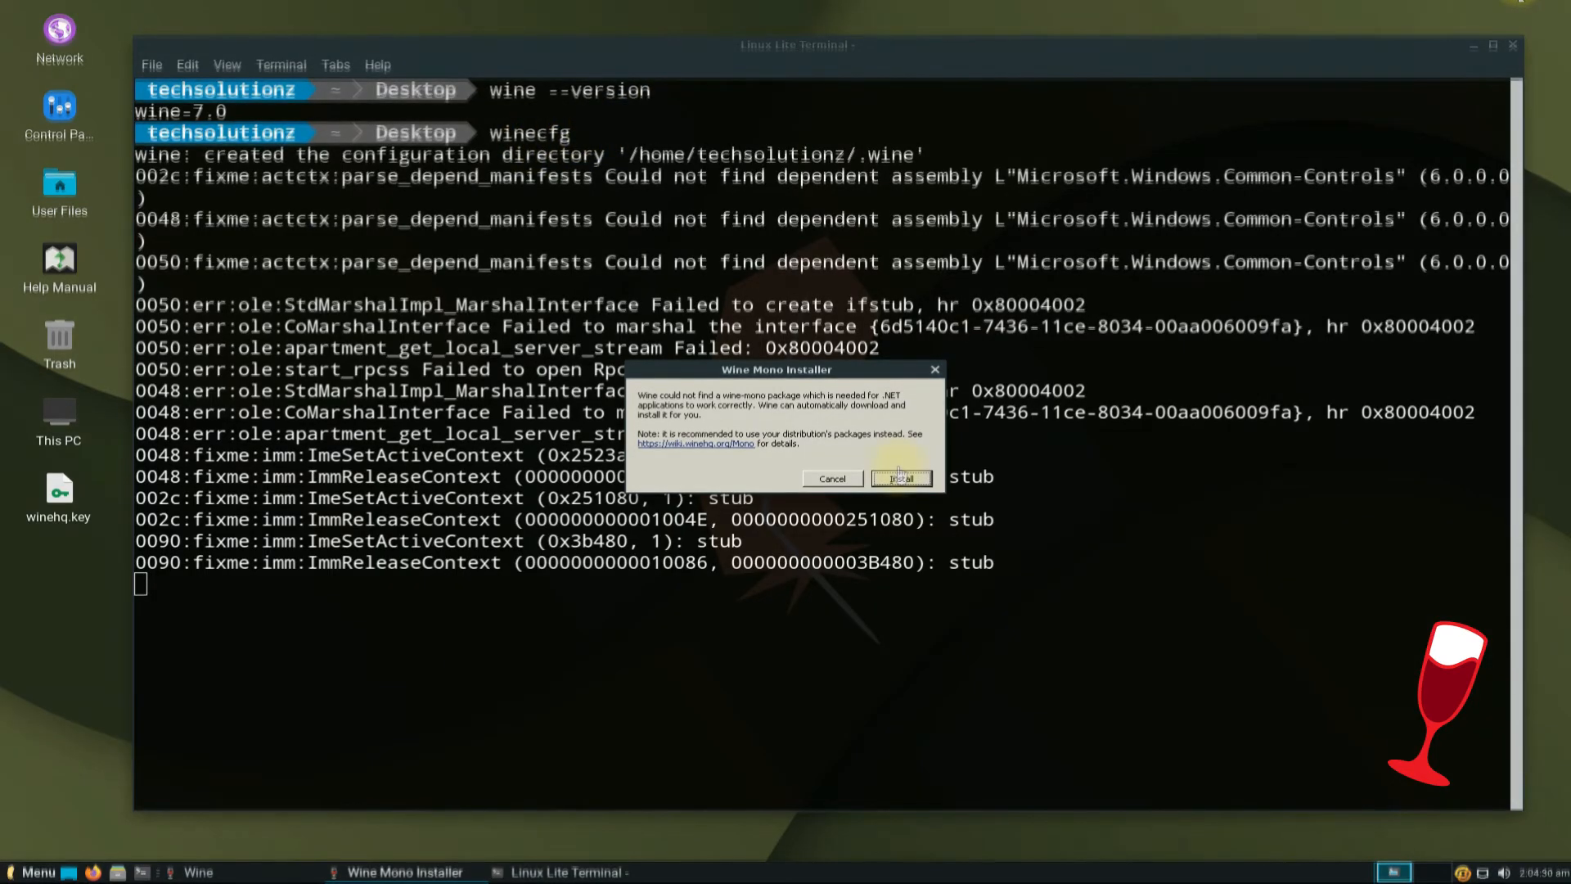
{"action": "left_click", "coordinate": [900, 477]}
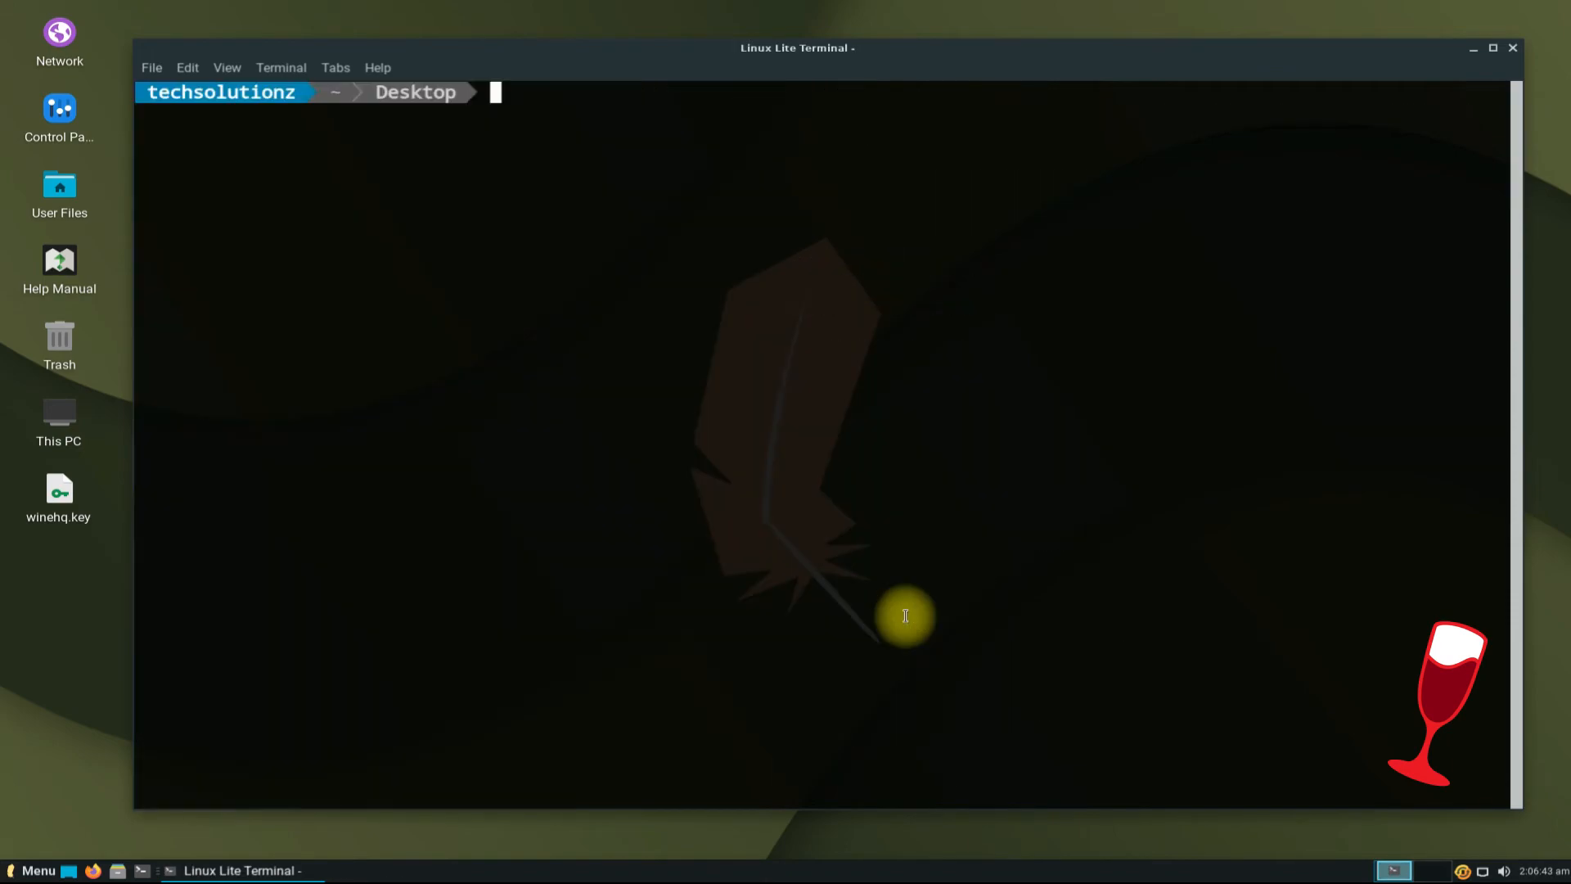
Launch and close the Wine clock program, then exit the shell
{"action": "type", "text": "wine clock"}
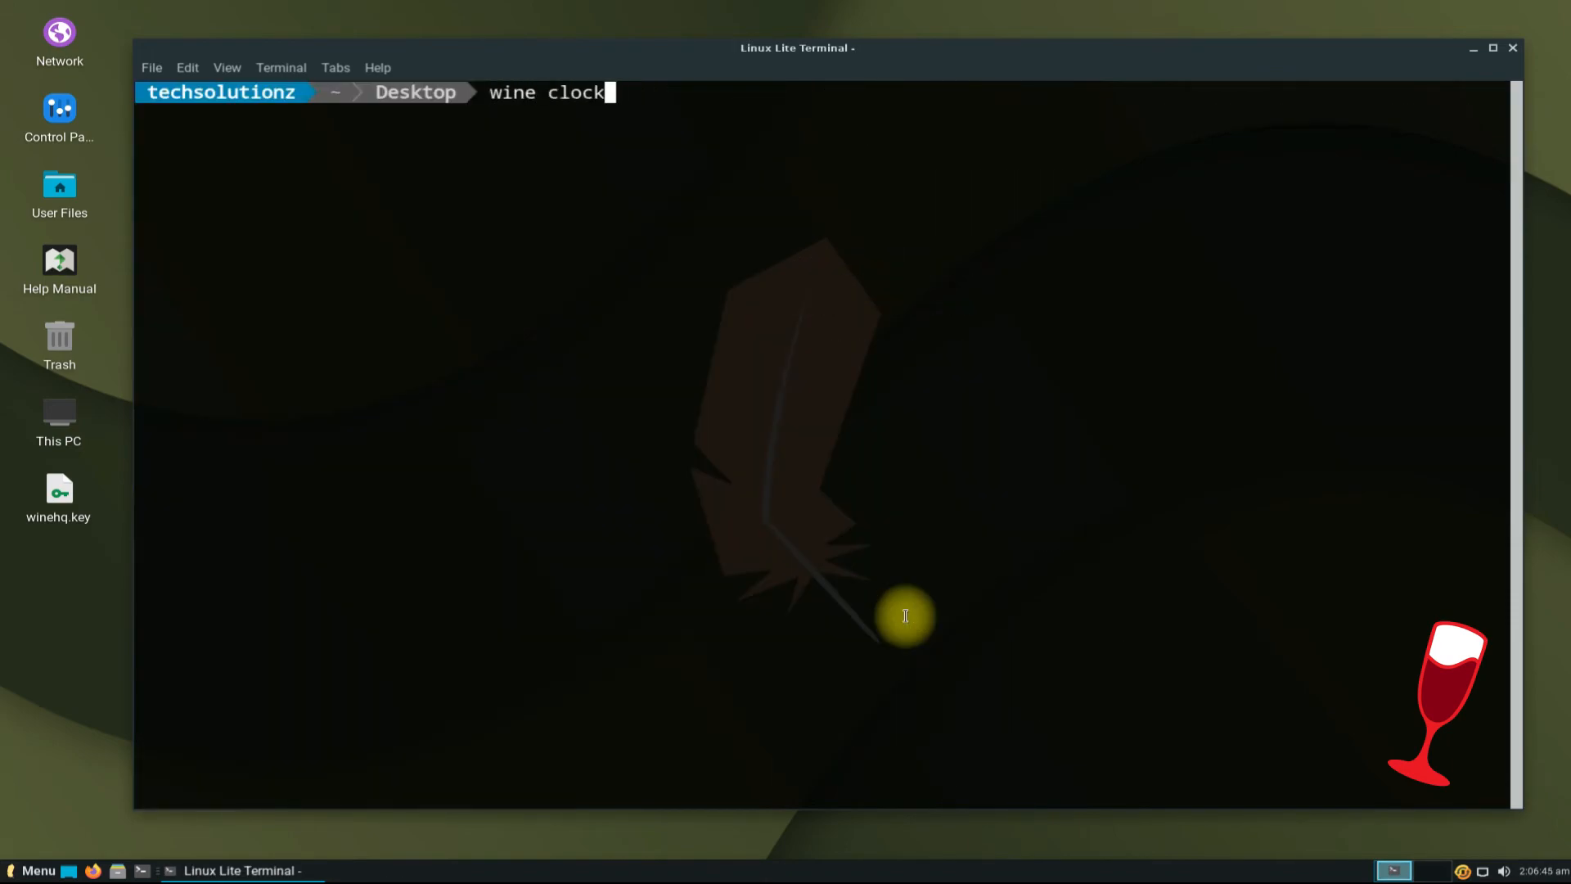
{"action": "key", "text": "Return"}
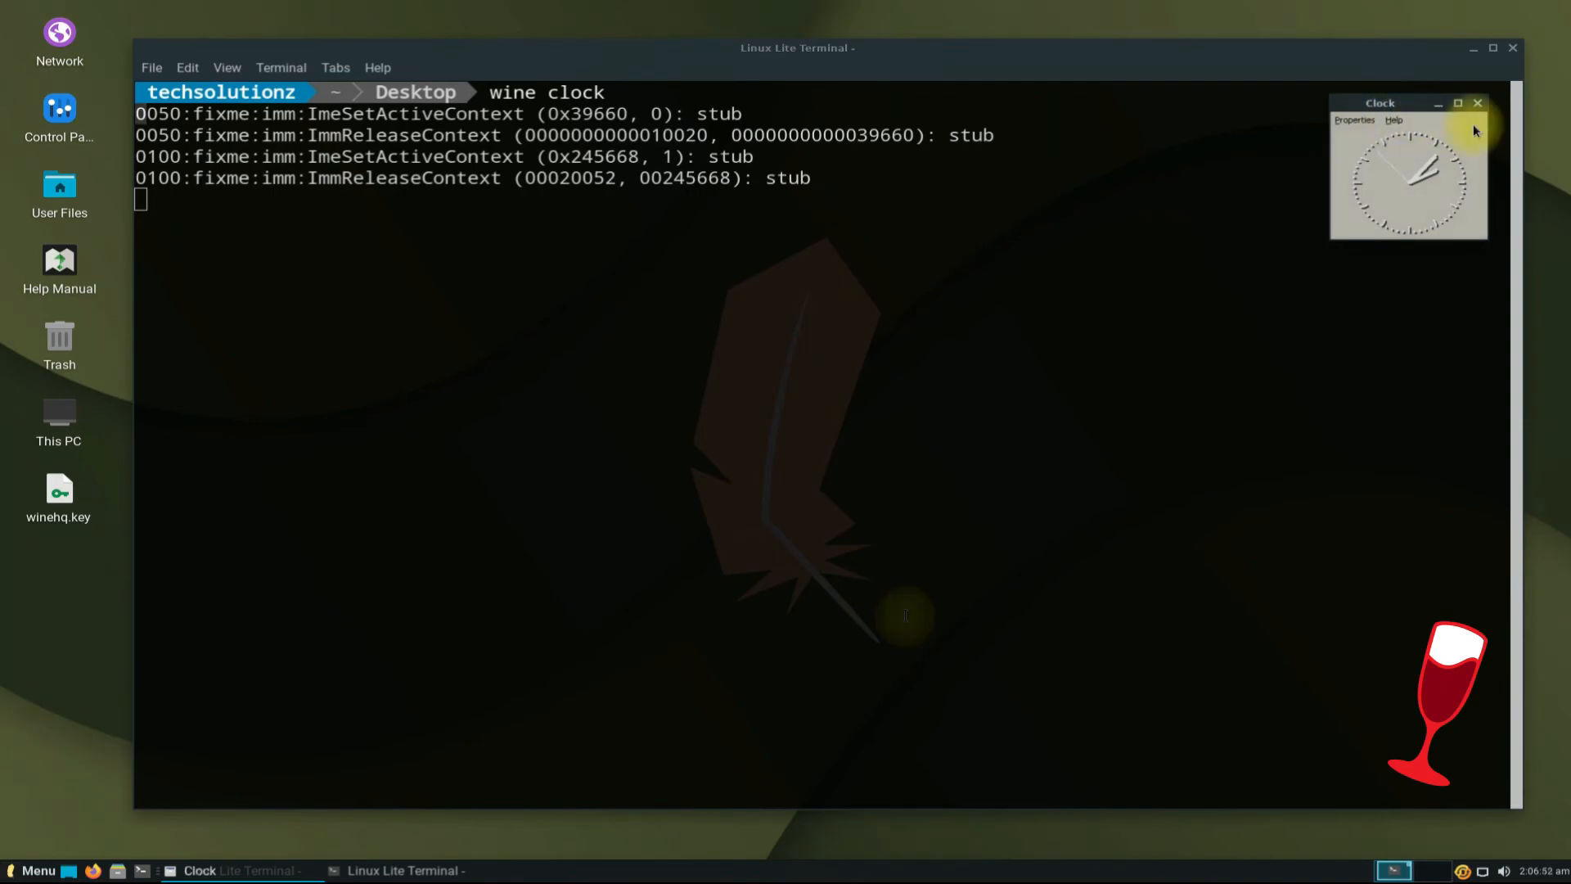
{"action": "left_click", "coordinate": [1476, 103]}
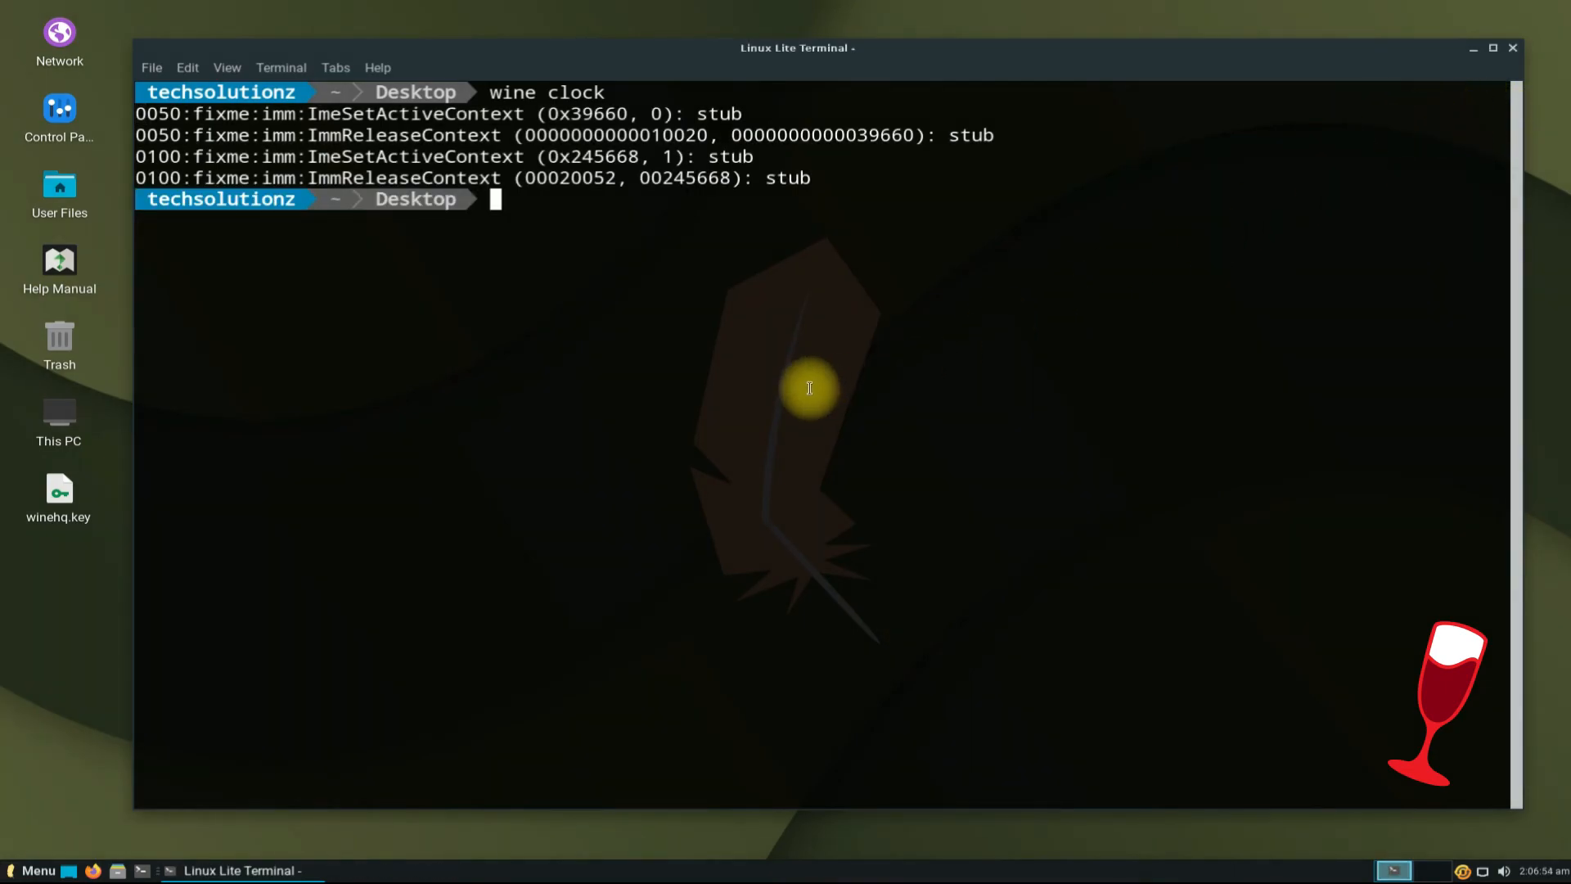
{"action": "type", "text": "exit"}
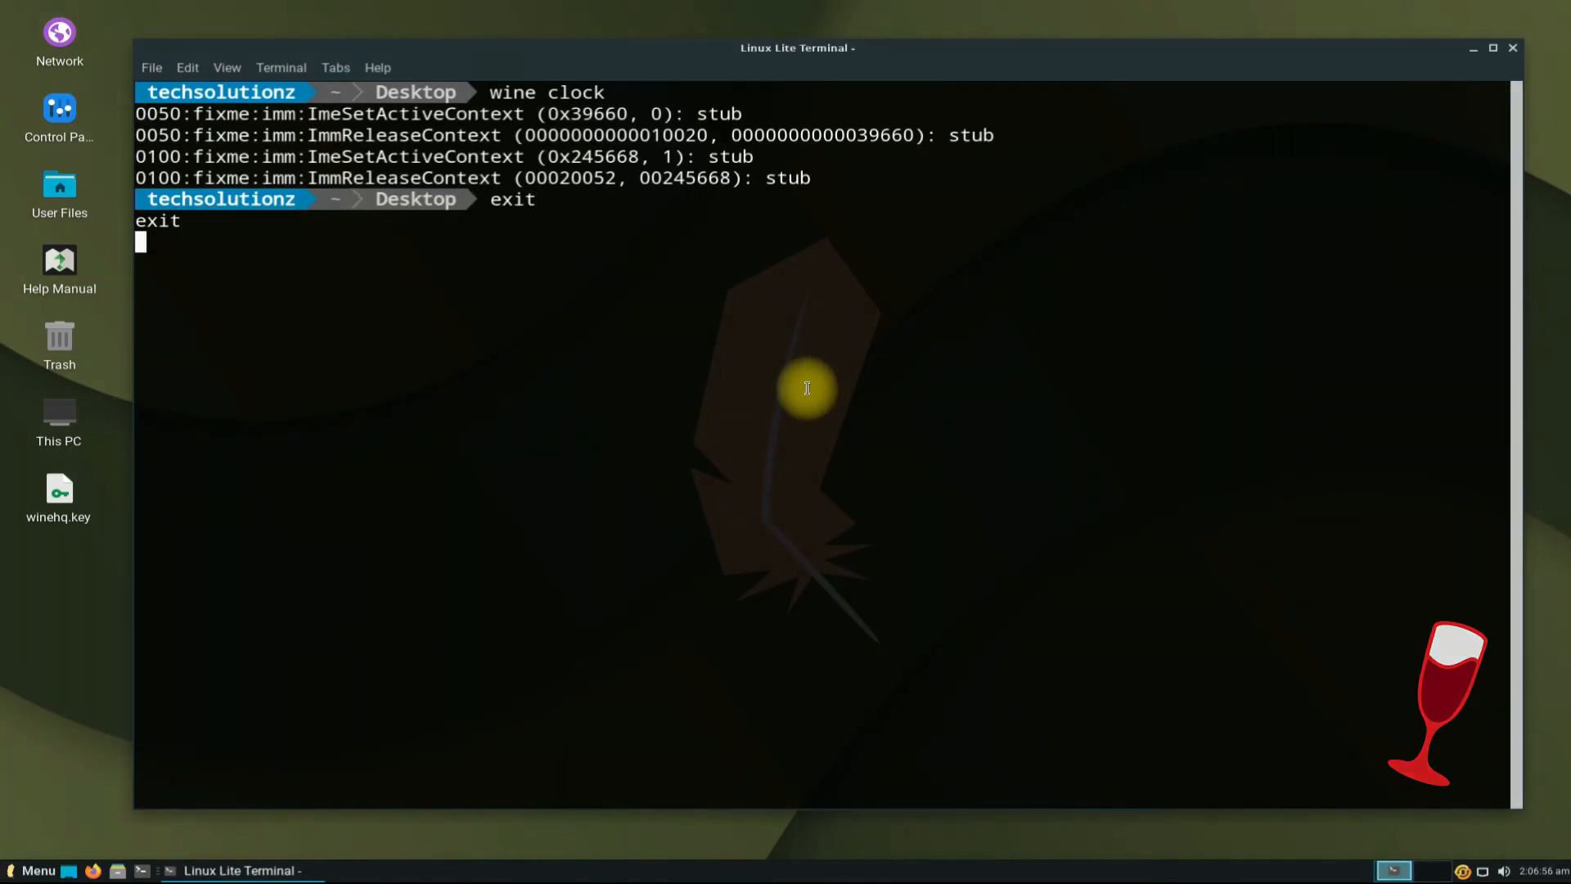